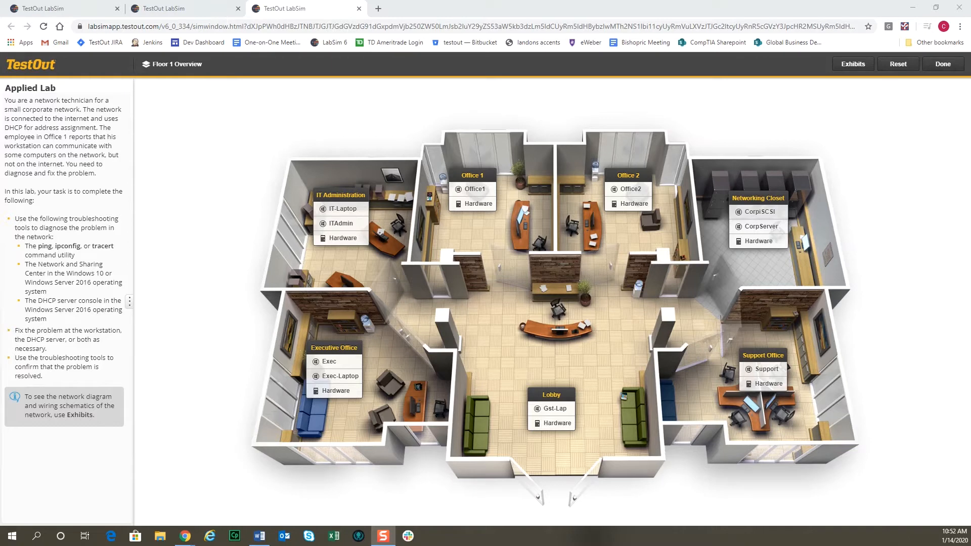
mouse_move(509, 201)
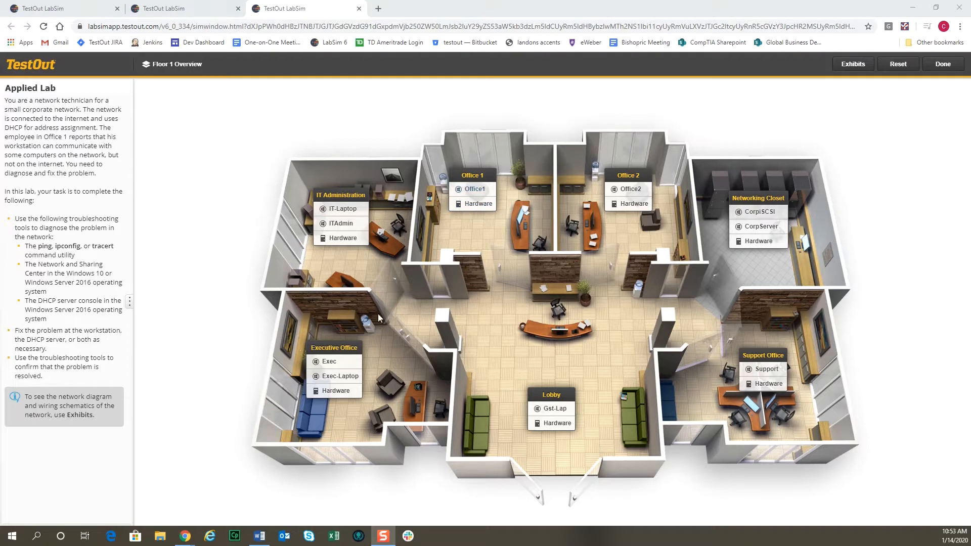
mouse_move(443, 339)
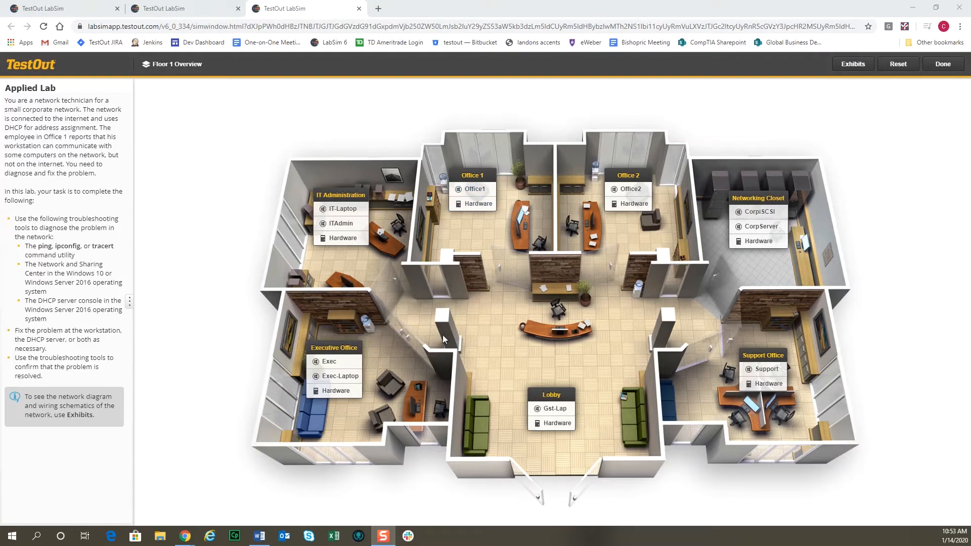
mouse_move(567, 189)
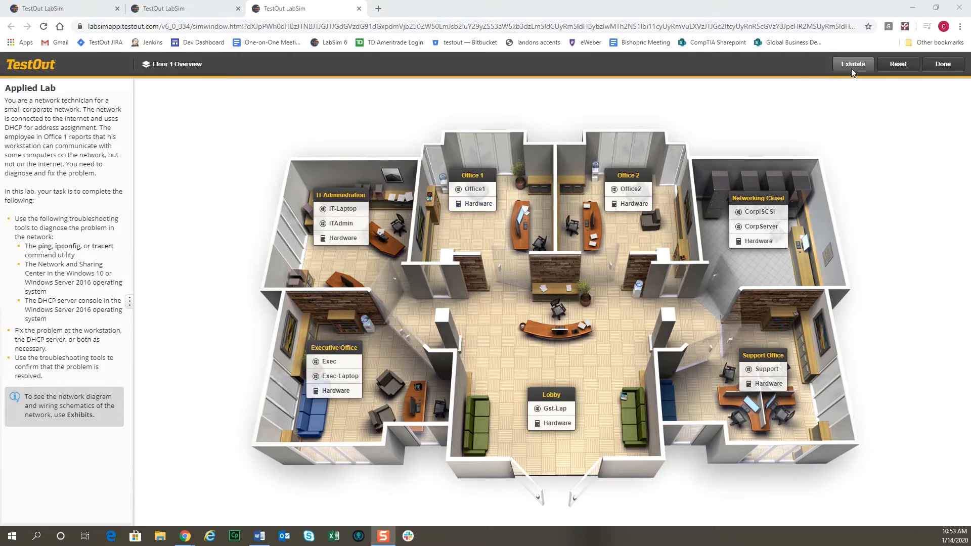
- Review the building's network diagram, then open the Office1 workstation from the floor plan
click(852, 64)
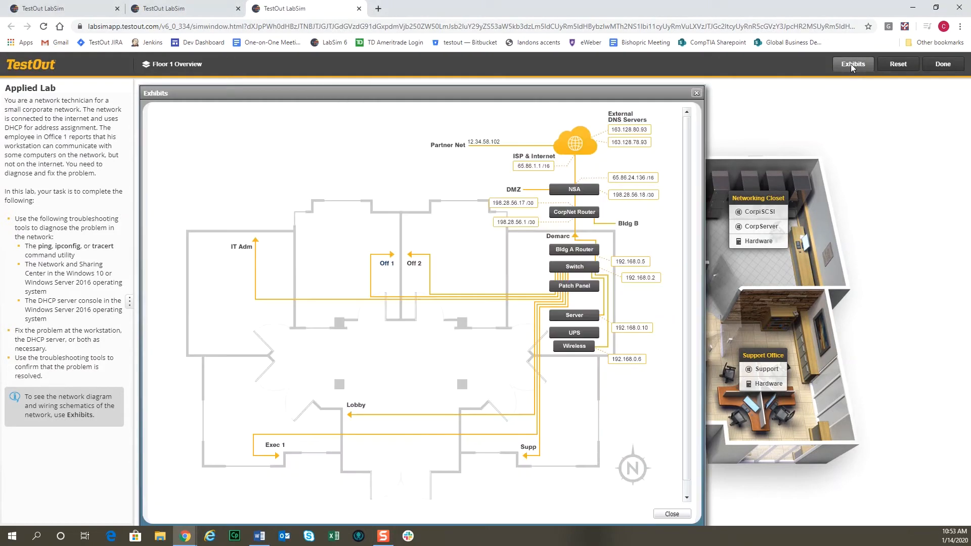
mouse_move(605, 305)
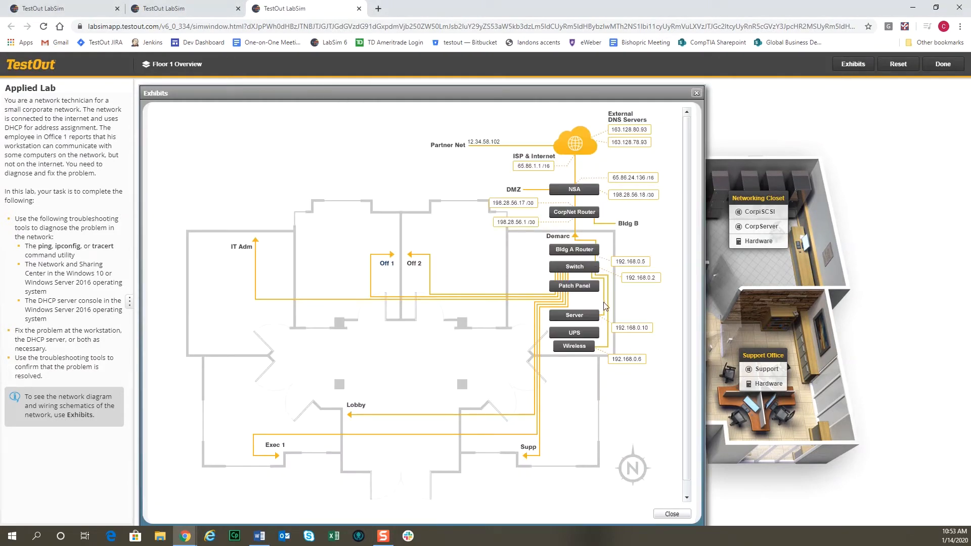
mouse_move(531, 447)
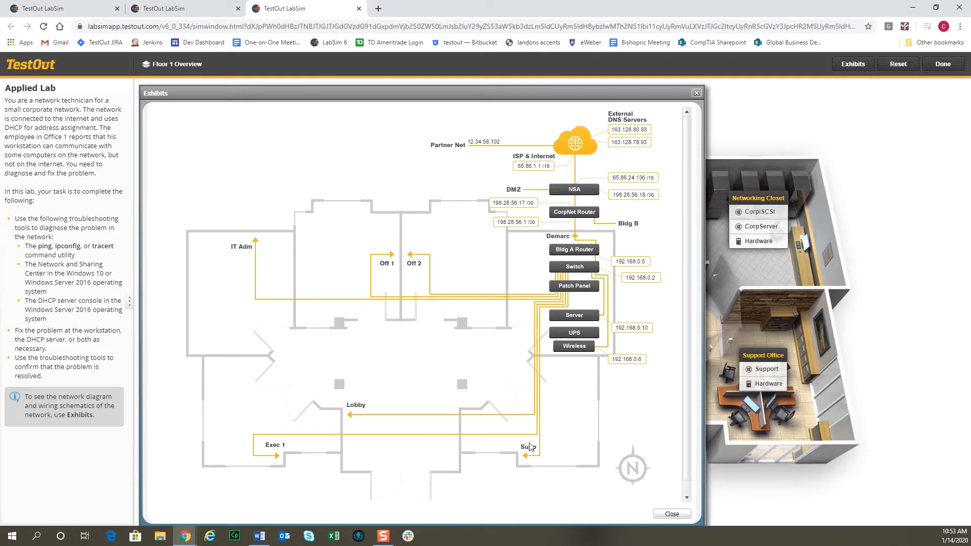
mouse_move(636, 356)
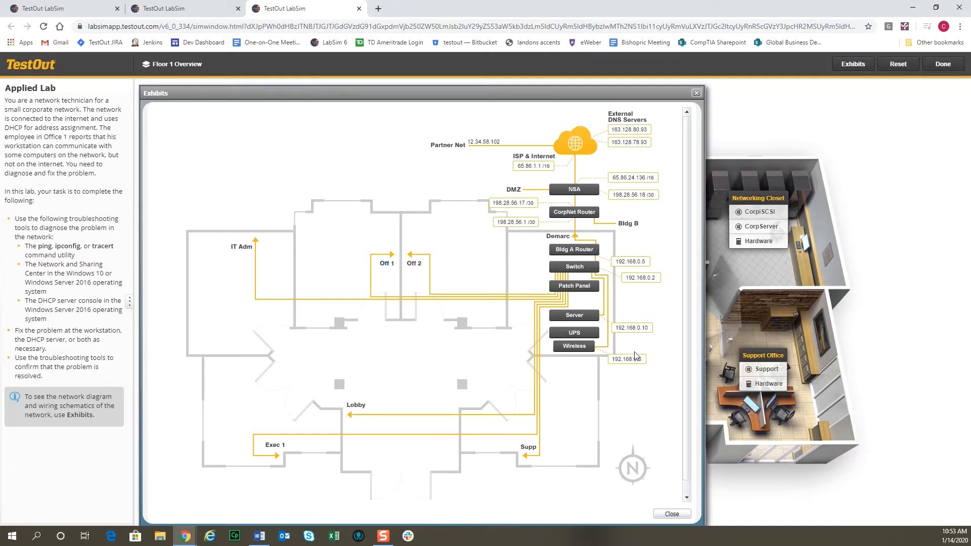
mouse_move(625, 349)
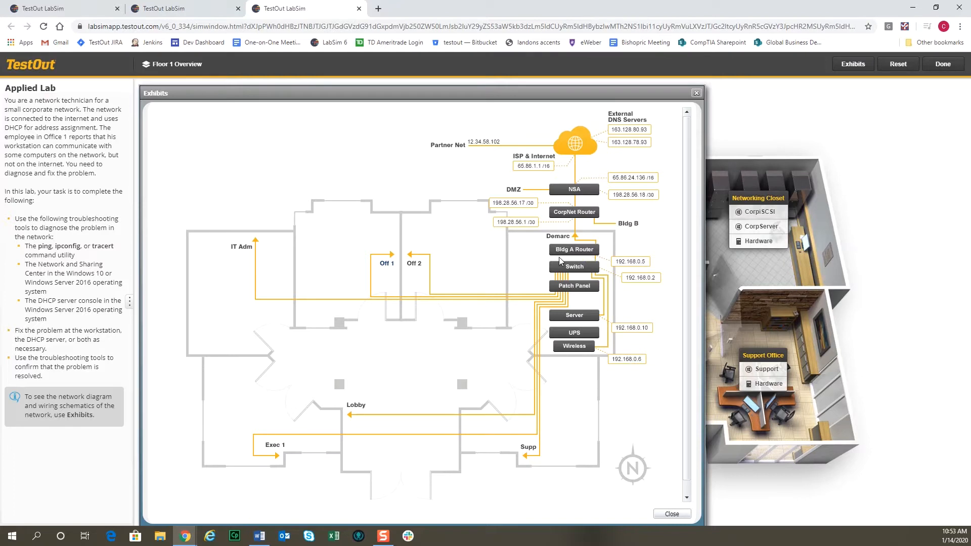
mouse_move(600, 259)
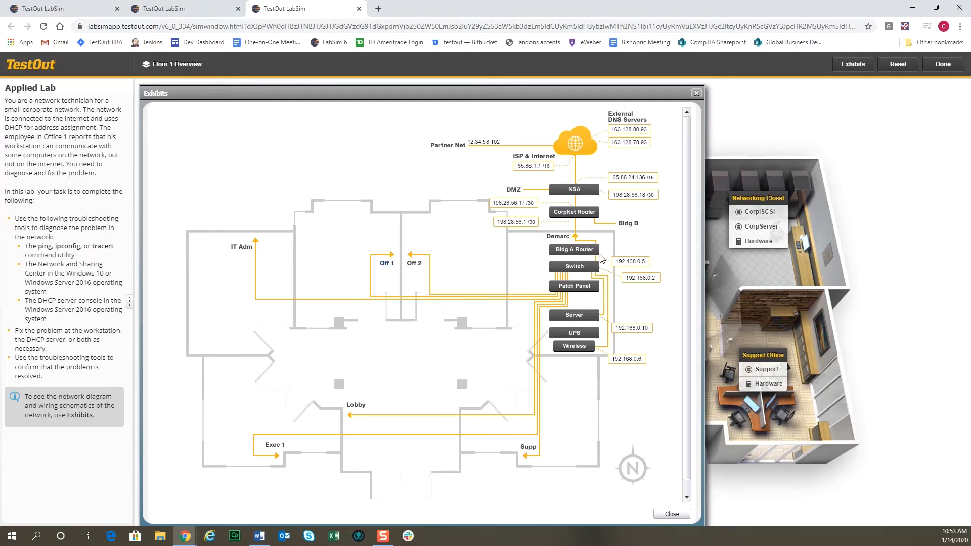
mouse_move(647, 294)
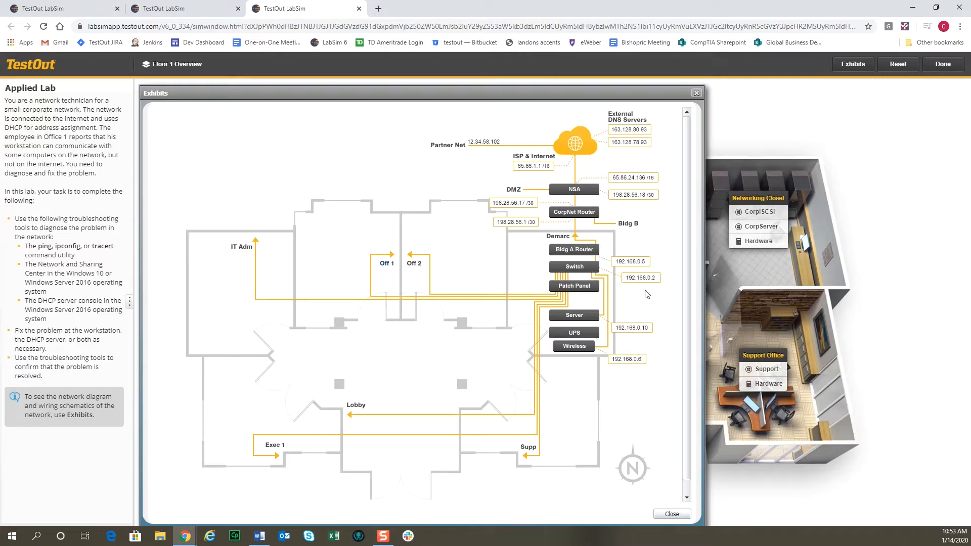
mouse_move(651, 148)
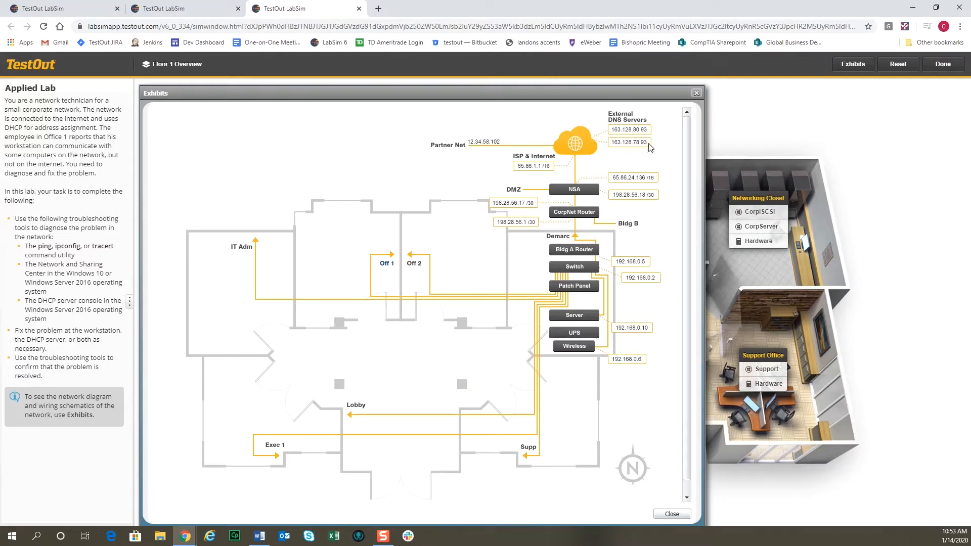
click(695, 92)
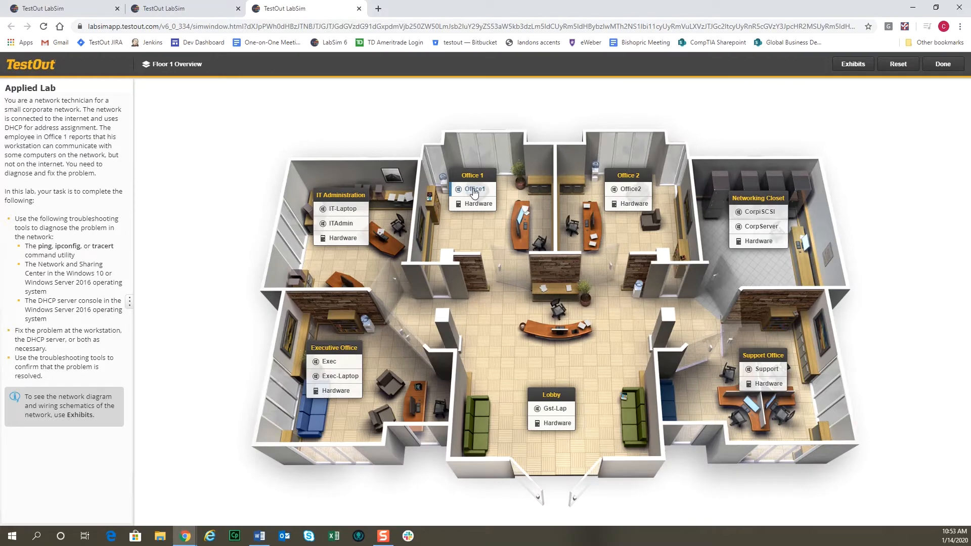
click(473, 189)
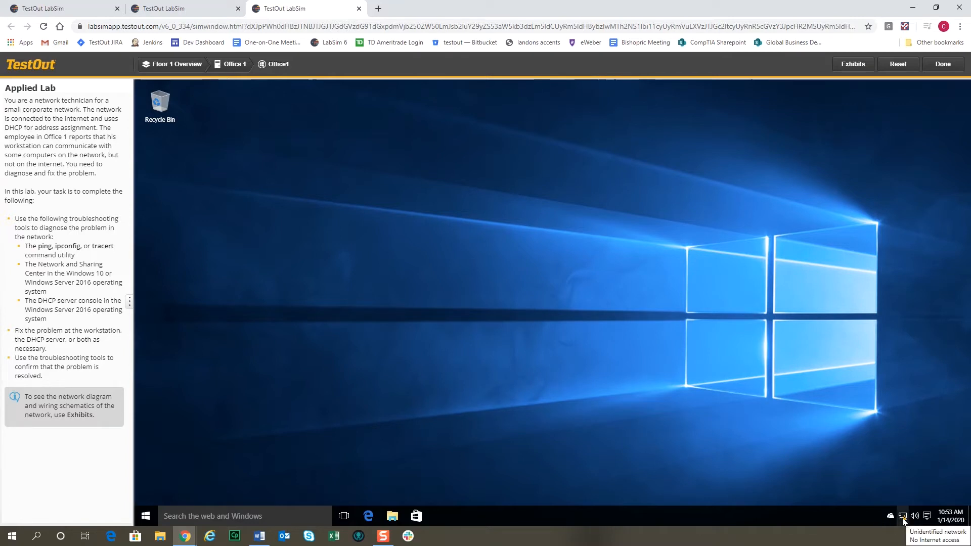
mouse_move(146, 516)
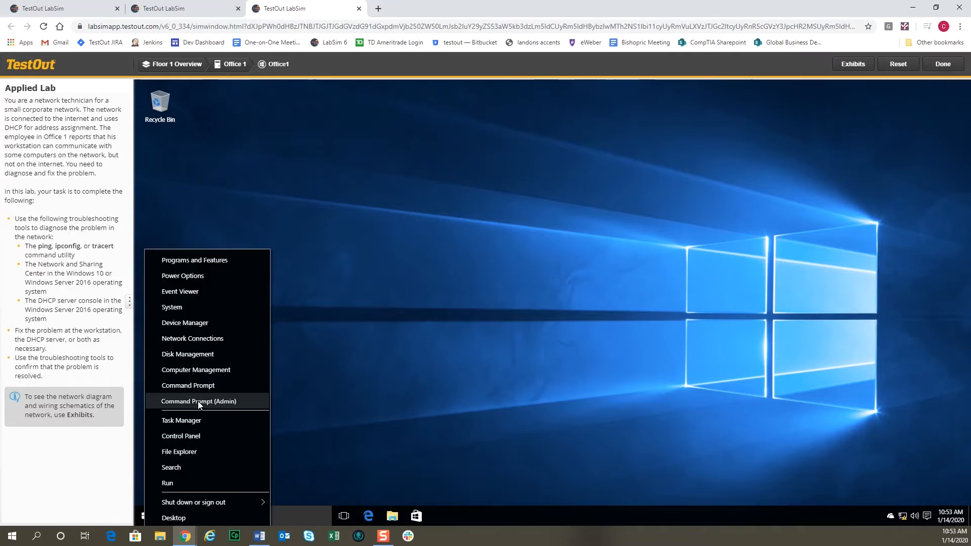
- From an administrator command prompt, ping the router 192.168.0.5, which times out
click(199, 401)
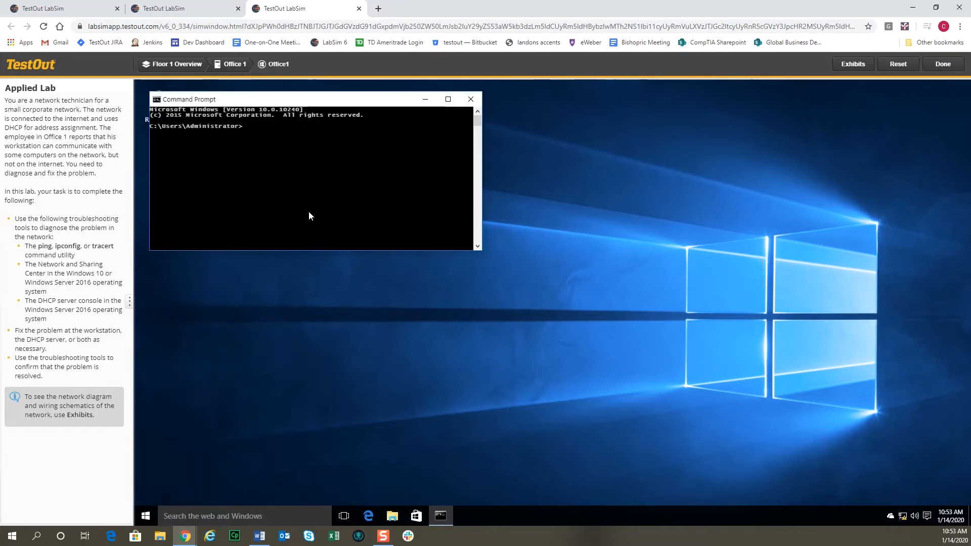
text(ping)
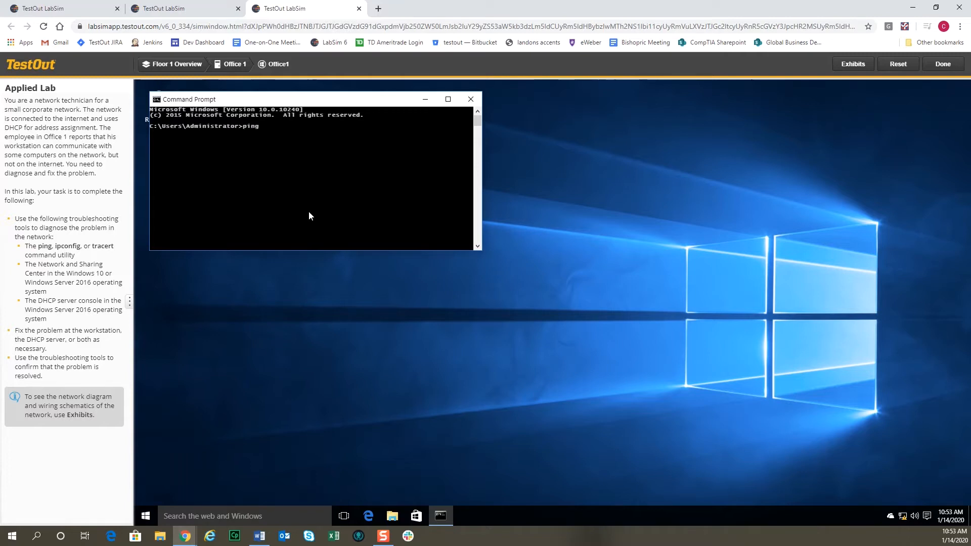
text(19)
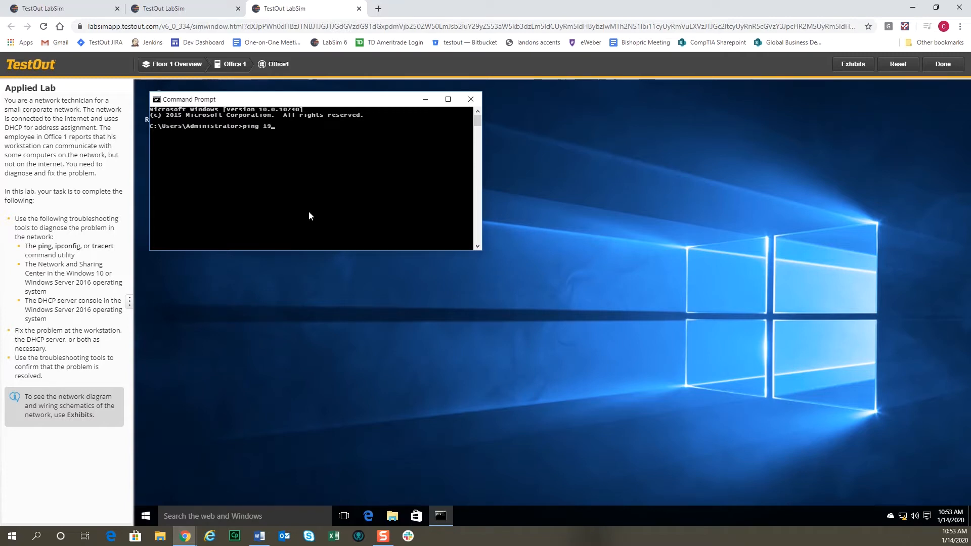
text(2.168)
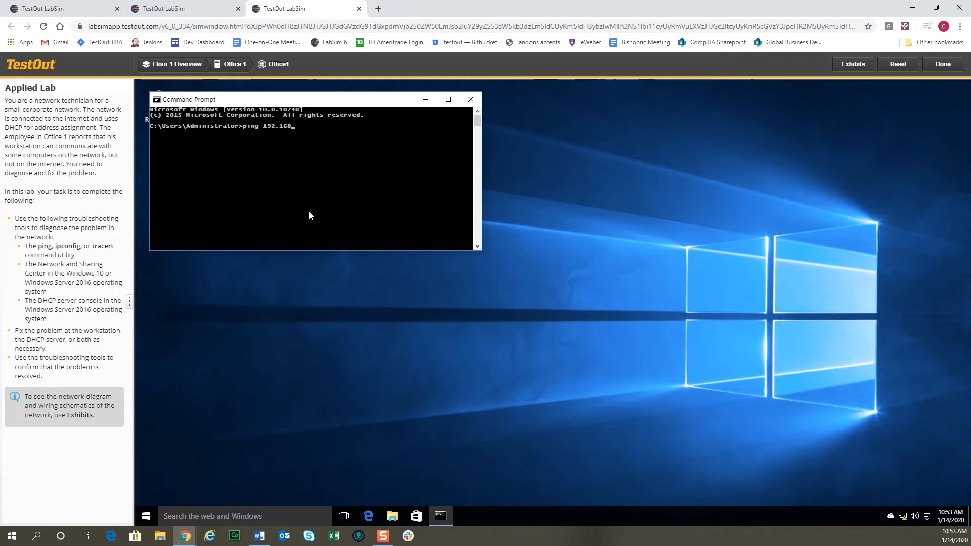
text(.0.5)
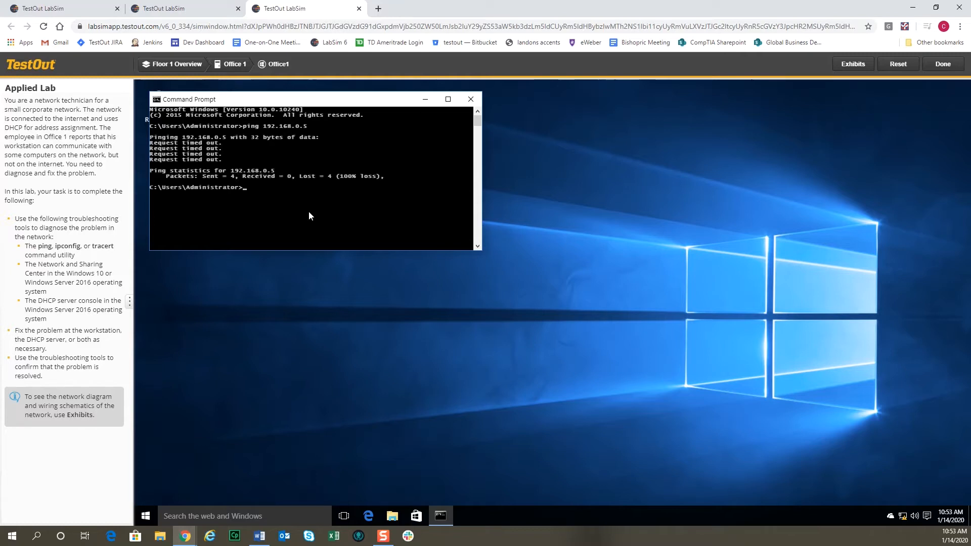
text(ping 192.)
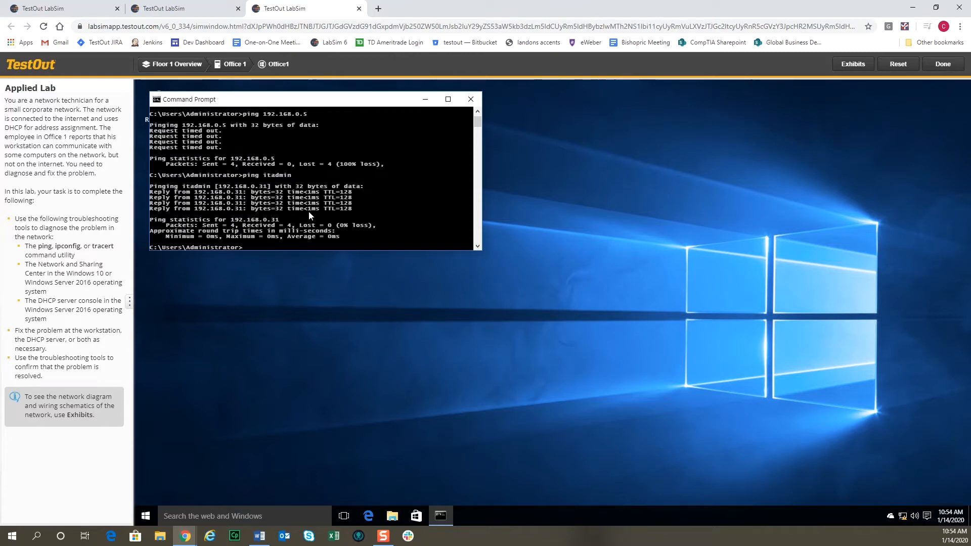
mouse_move(233, 194)
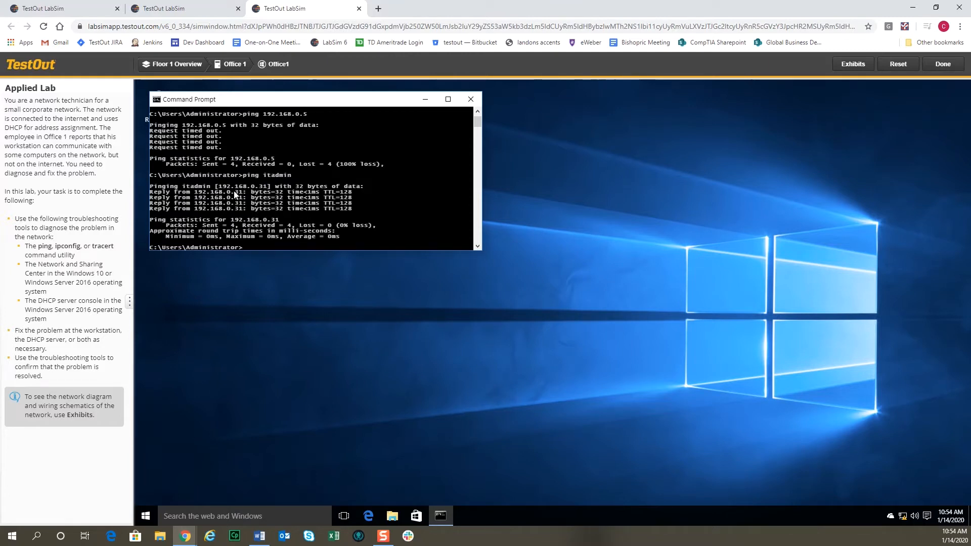
- Ping itadmin (replies) and office2 (times out)
text(ping itadmin)
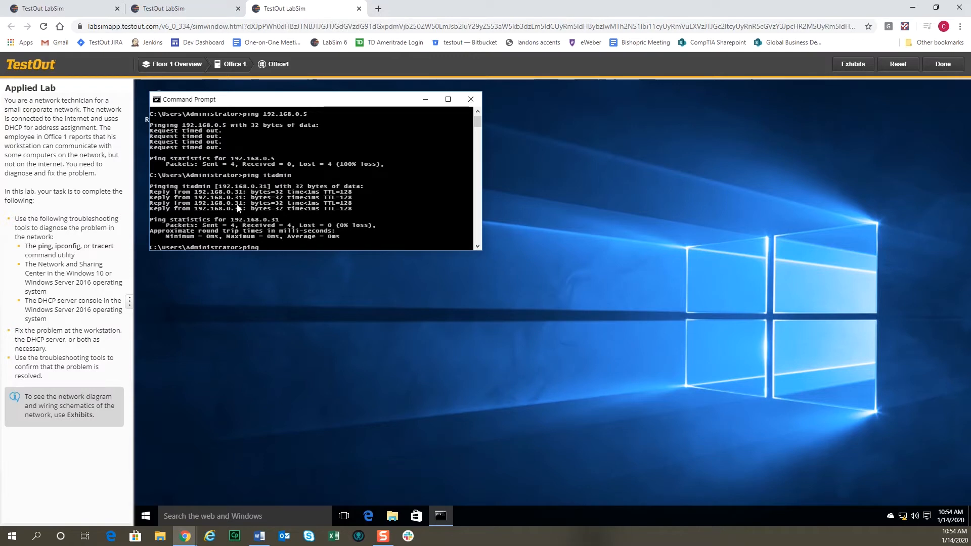
text(office2)
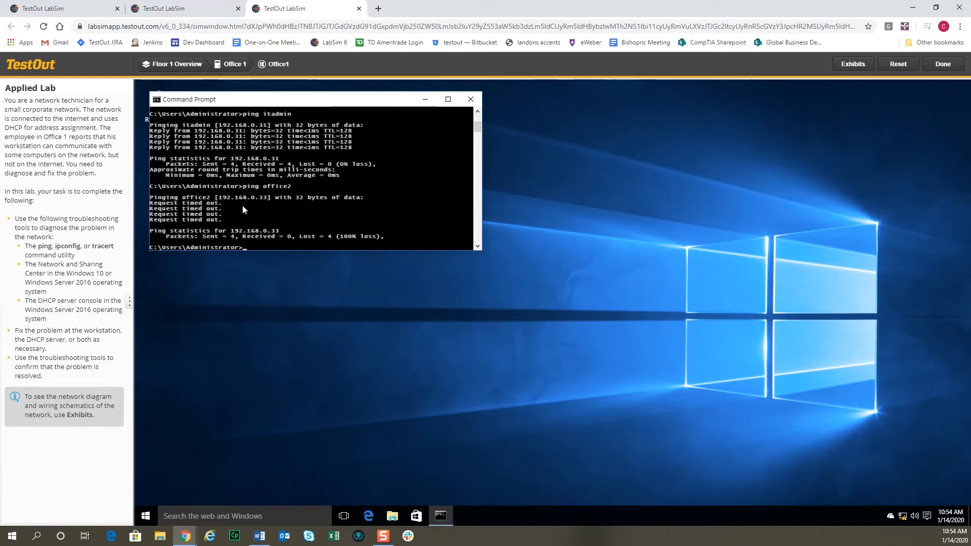
mouse_move(902, 515)
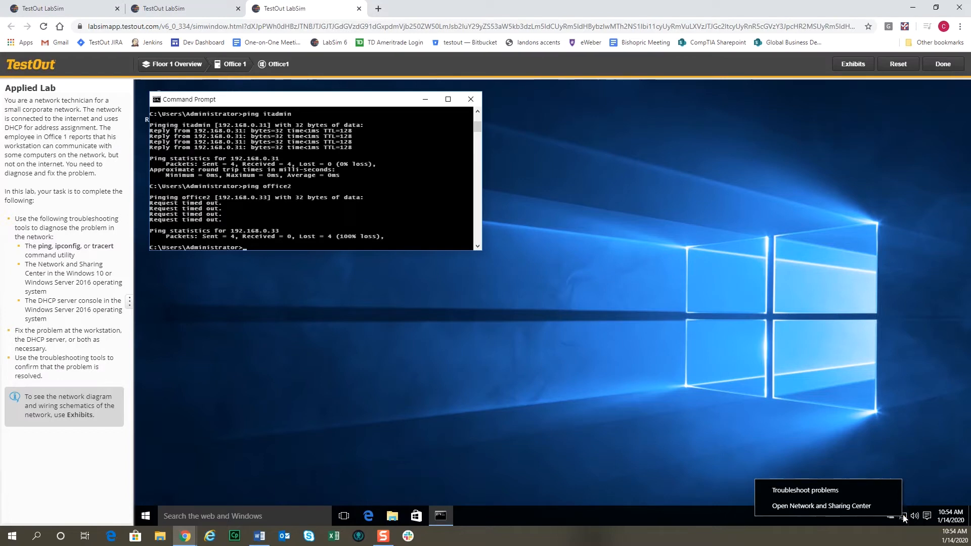
mouse_move(821, 506)
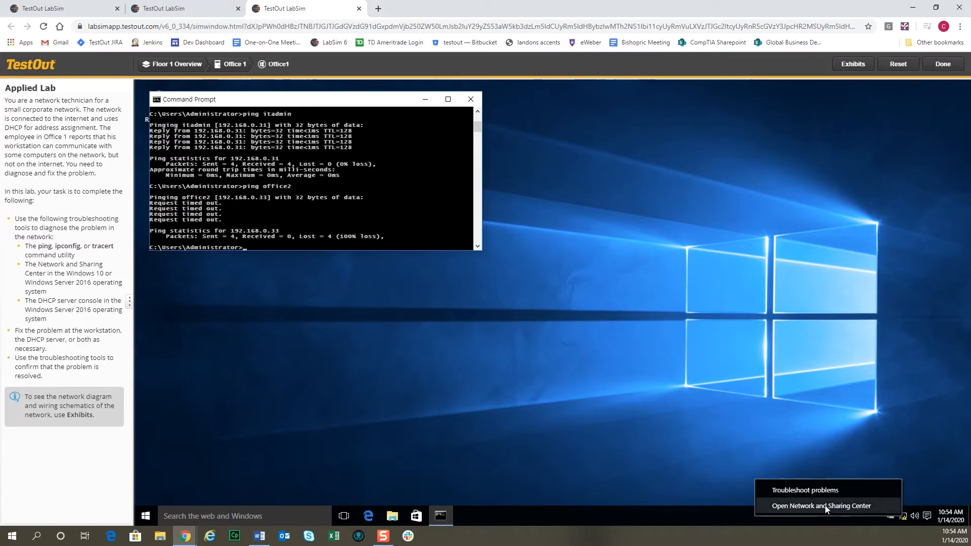
- Review Ethernet details: static 192.168.0.30, mask 255.255.255.240, gateway 192.168.0.5, DHCP disabled
click(819, 505)
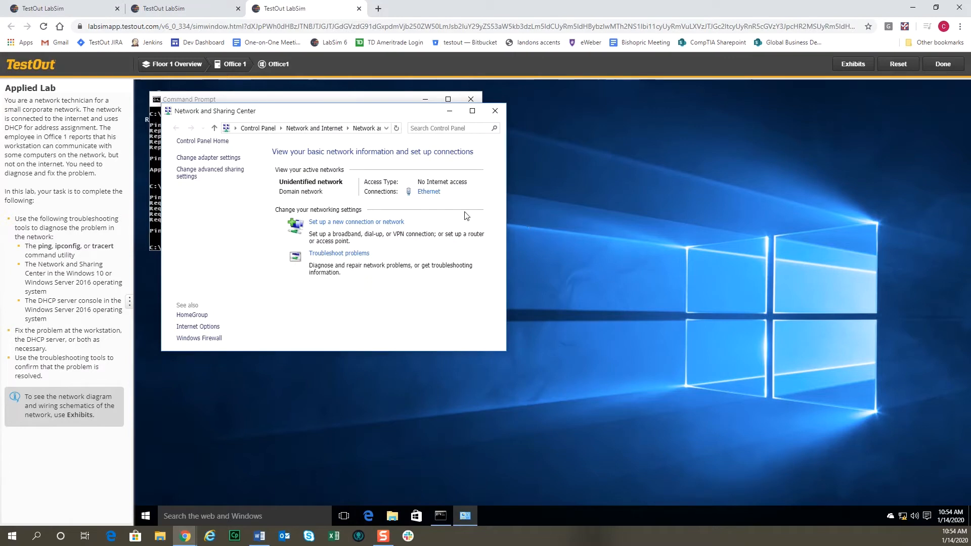
click(428, 192)
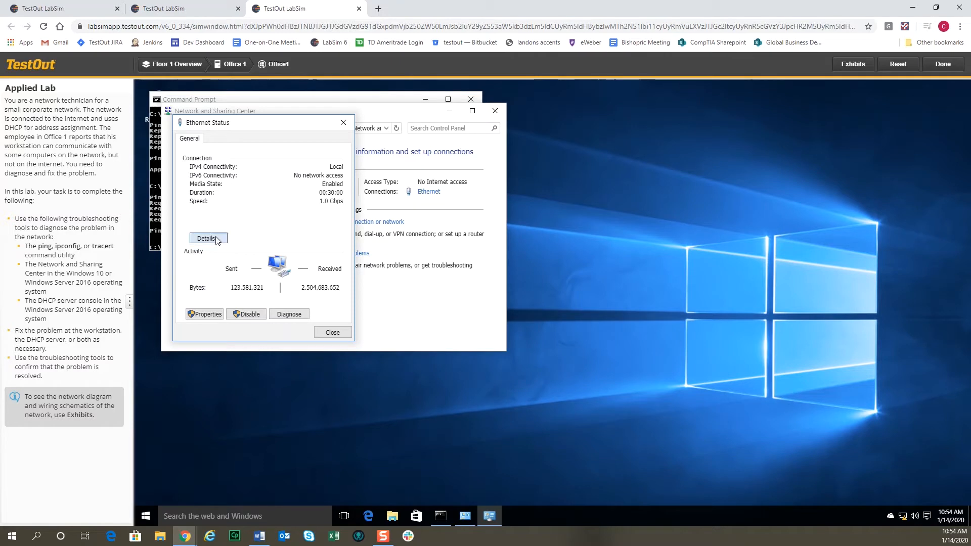
click(208, 239)
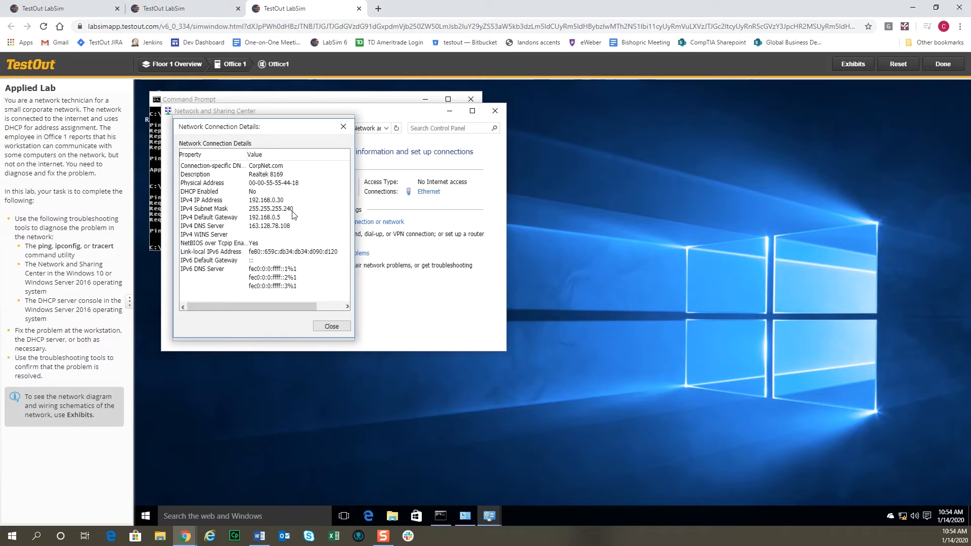
mouse_move(312, 265)
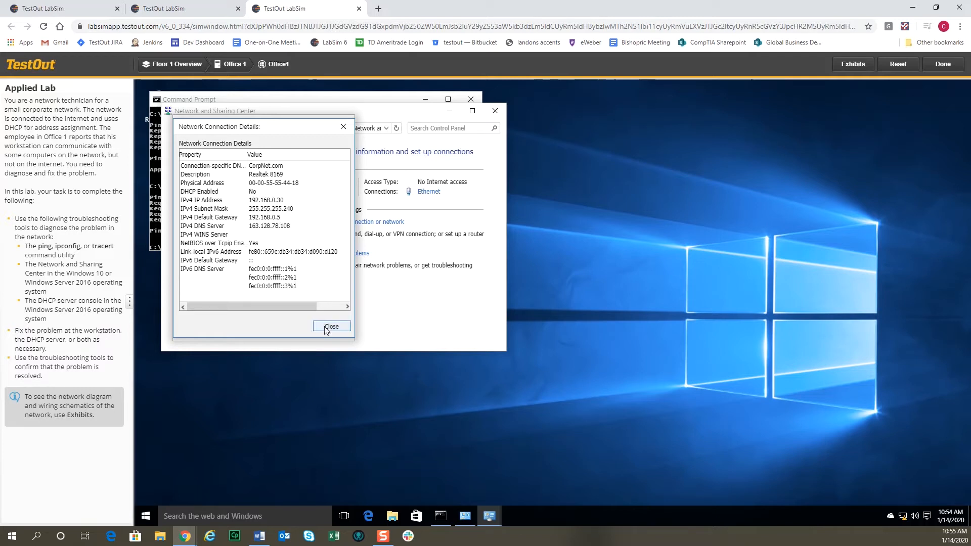
click(332, 327)
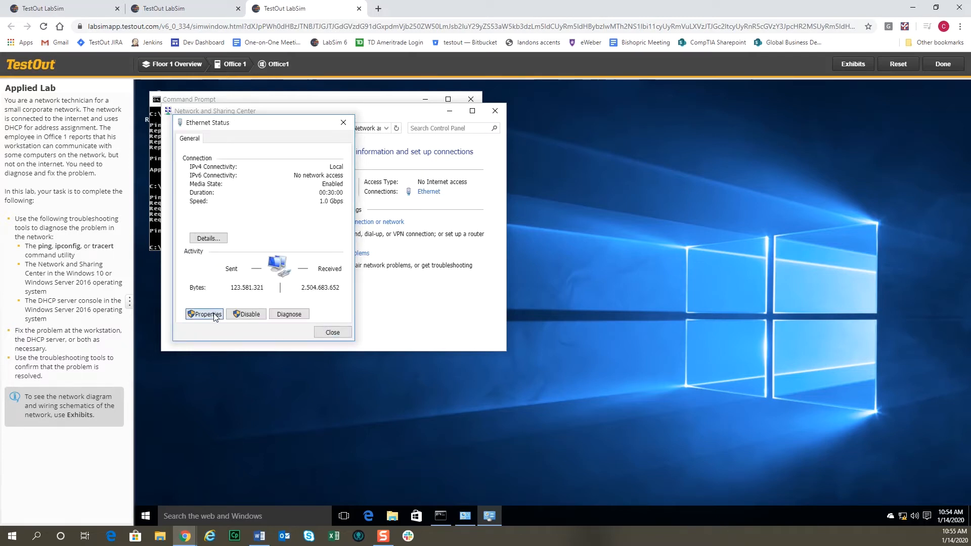
- Set the Ethernet adapter's IPv4 to obtain IP and DNS addresses automatically, receiving 192.168.0.43
click(204, 314)
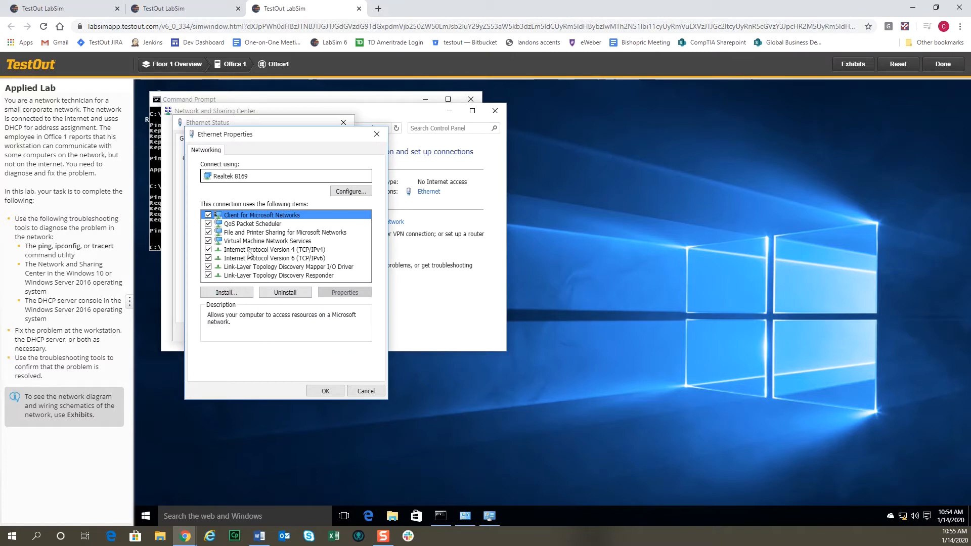
click(272, 248)
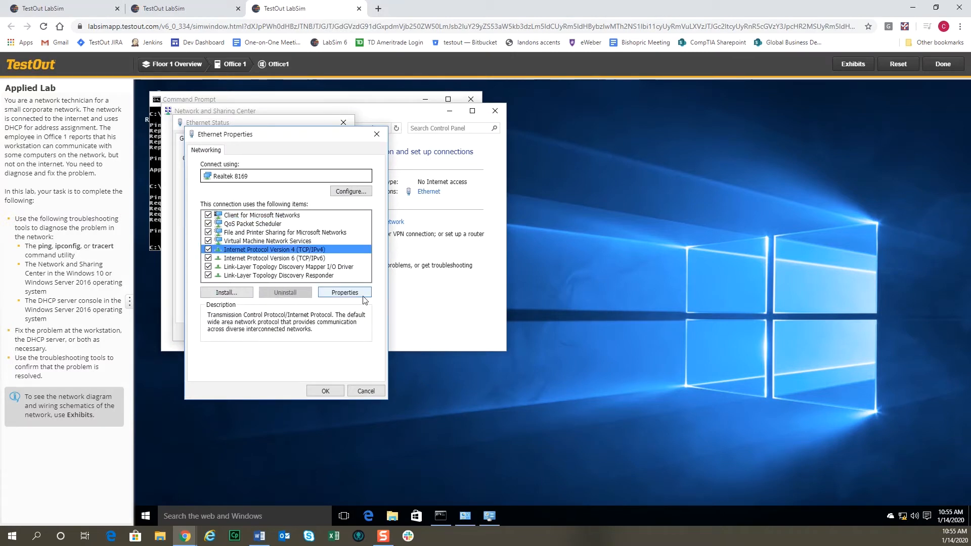
click(344, 291)
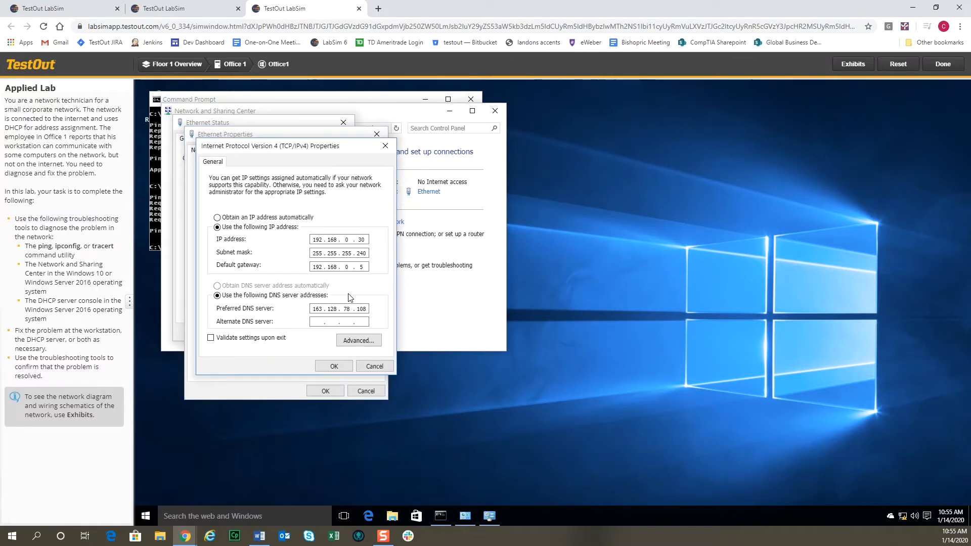
mouse_move(278, 257)
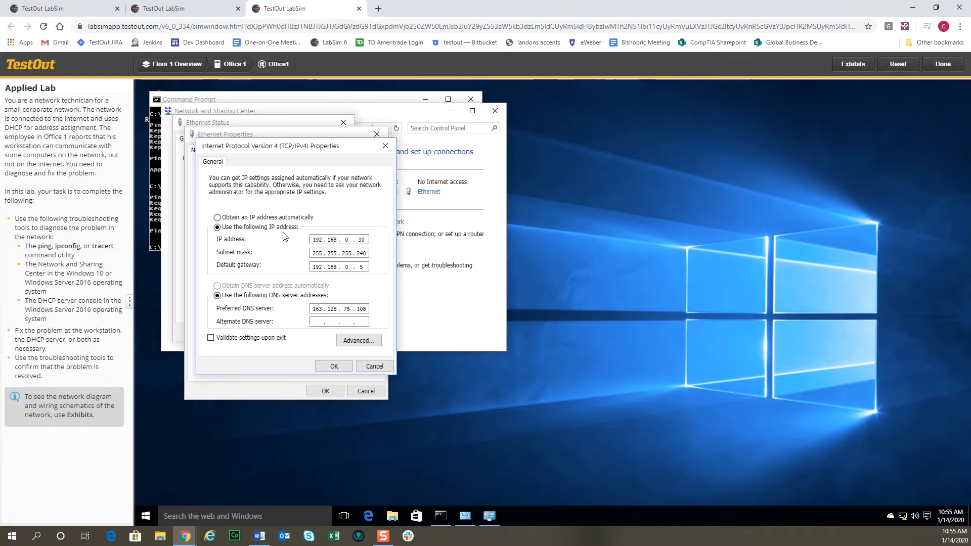
mouse_move(242, 261)
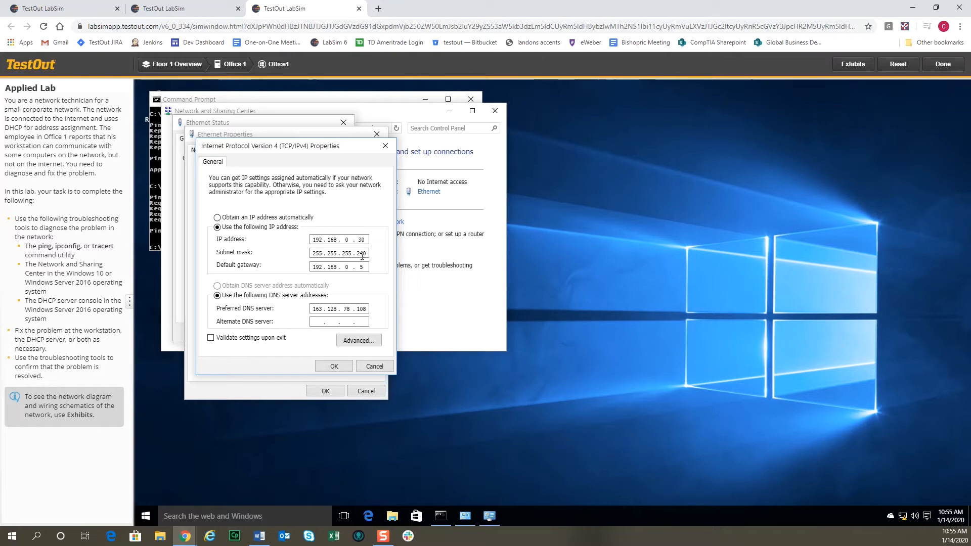
click(217, 217)
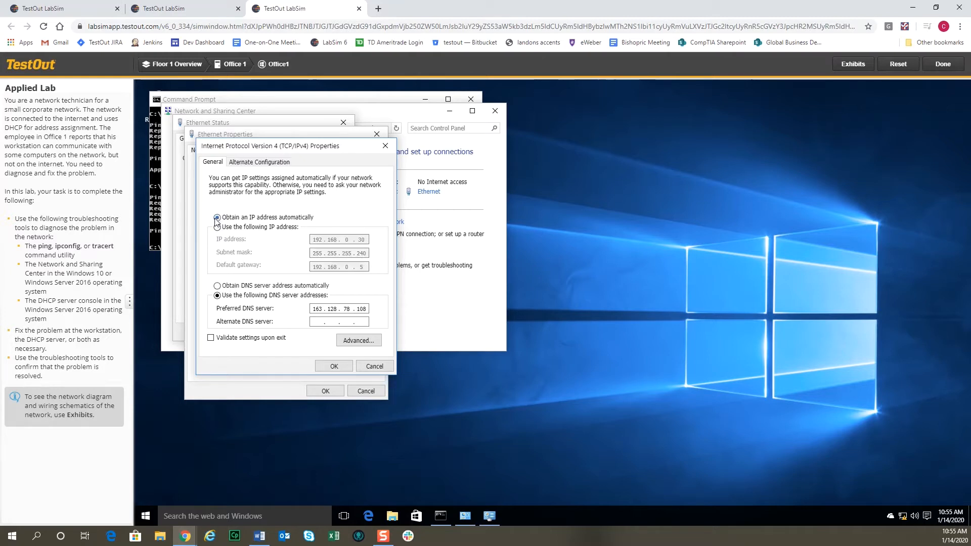
click(218, 285)
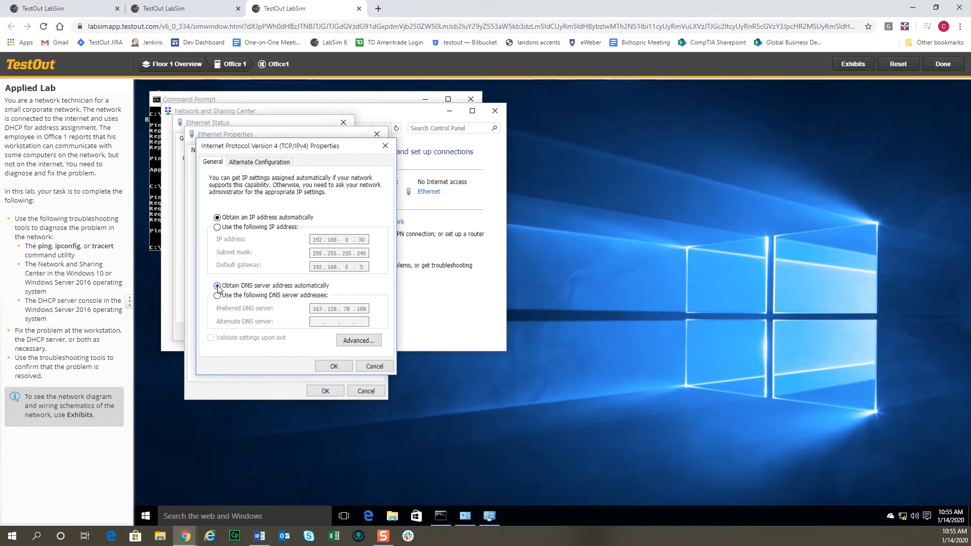
click(217, 285)
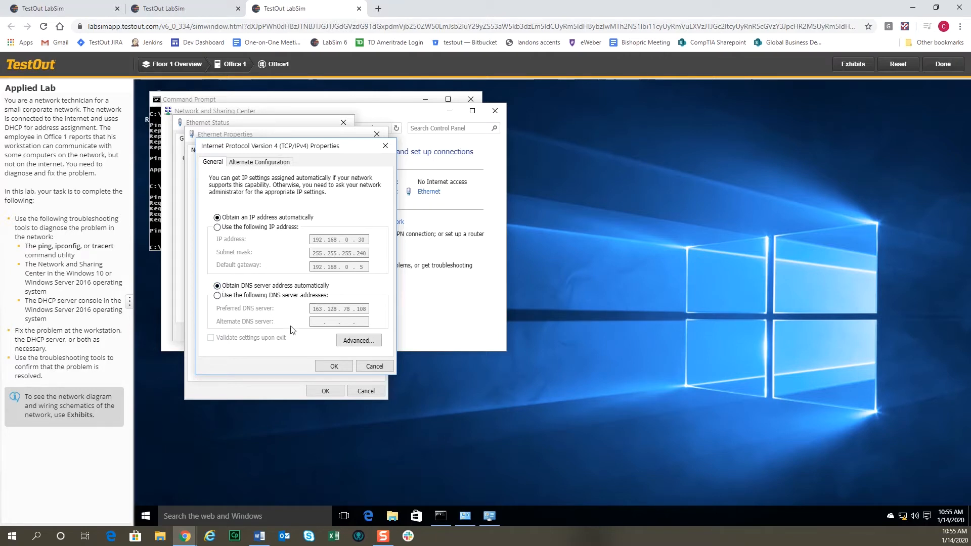
click(332, 366)
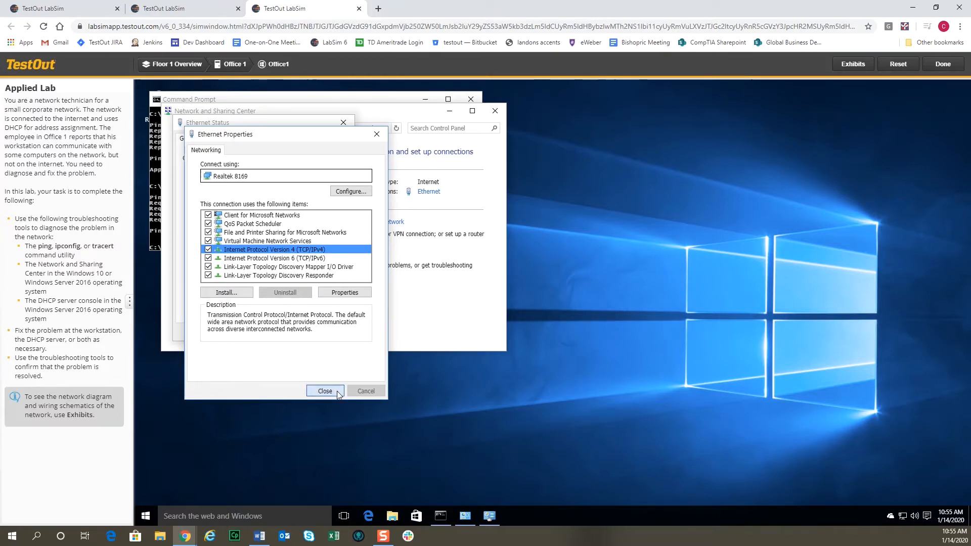
click(325, 390)
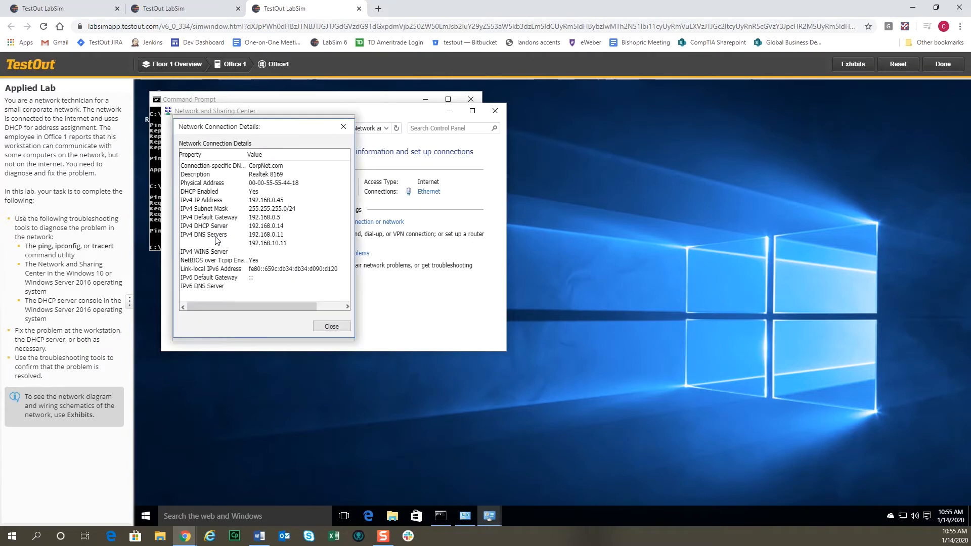
mouse_move(254, 196)
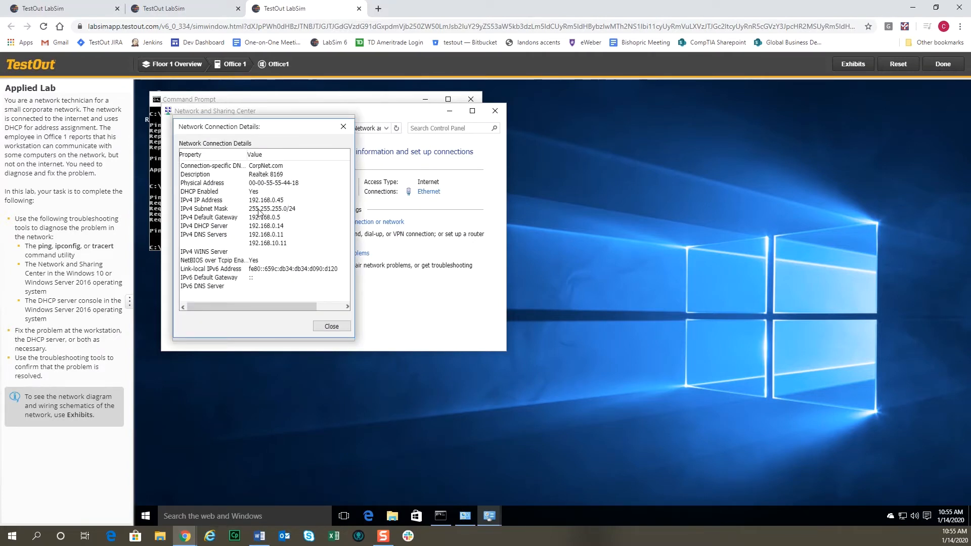
mouse_move(304, 216)
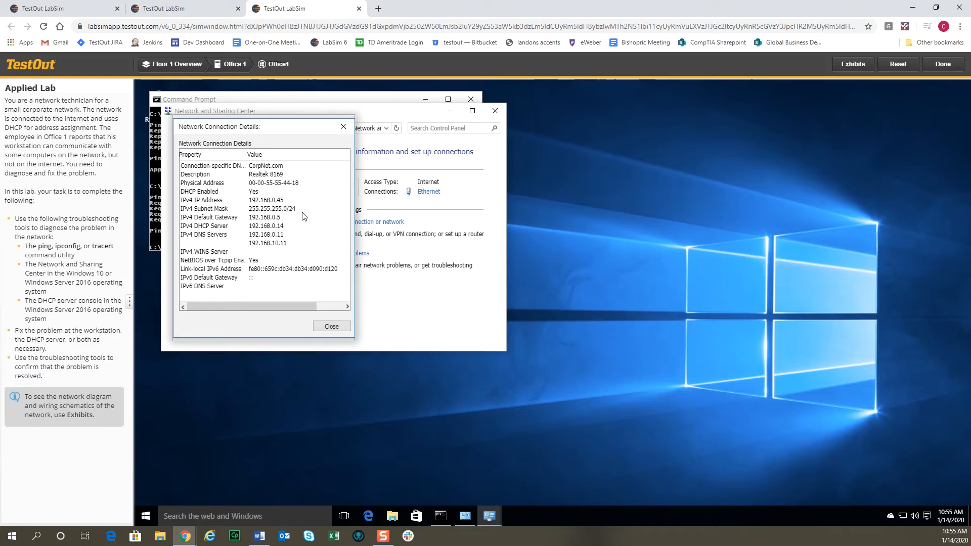
mouse_move(304, 218)
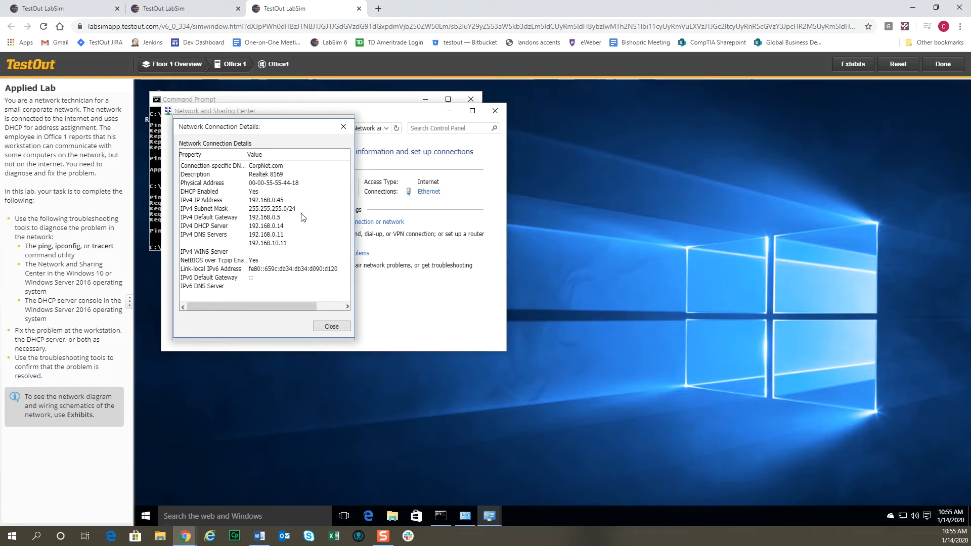
mouse_move(751, 378)
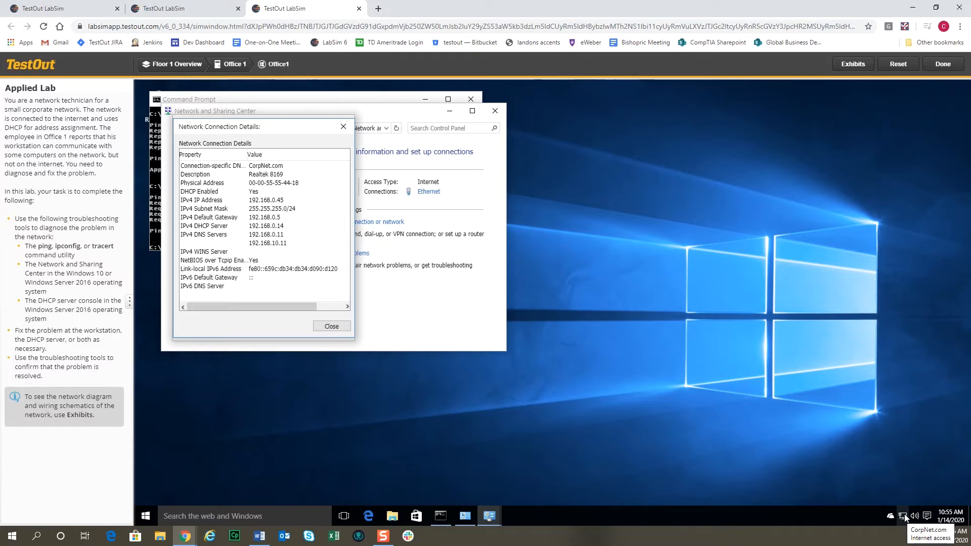
mouse_move(283, 103)
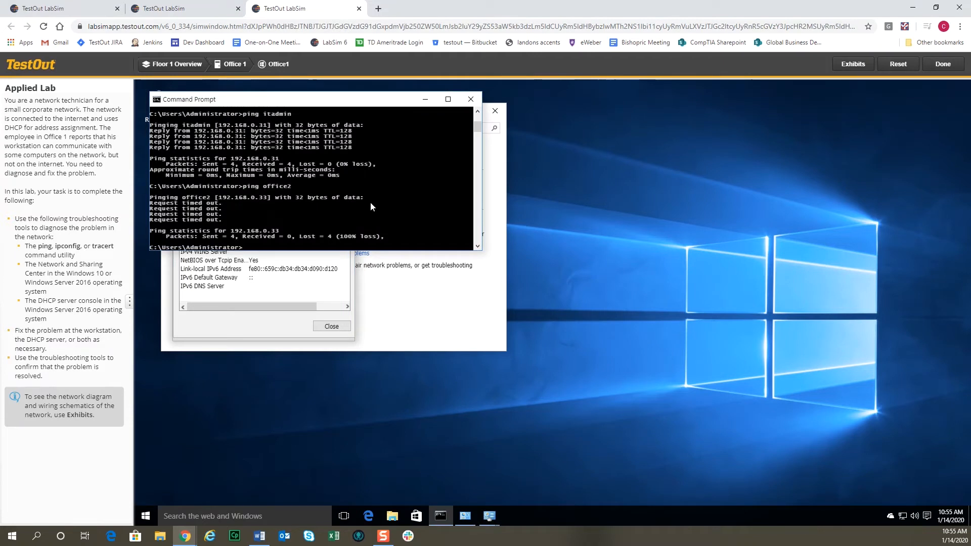
- Ping the gateway 192.168.0.5 again, now succeeding with 0% loss
text(ping)
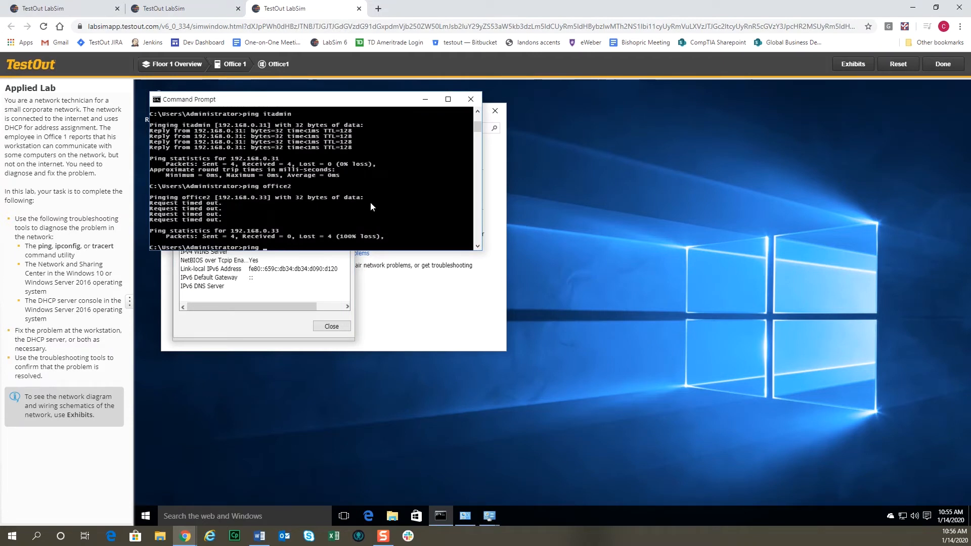
text(192.168.0.5)
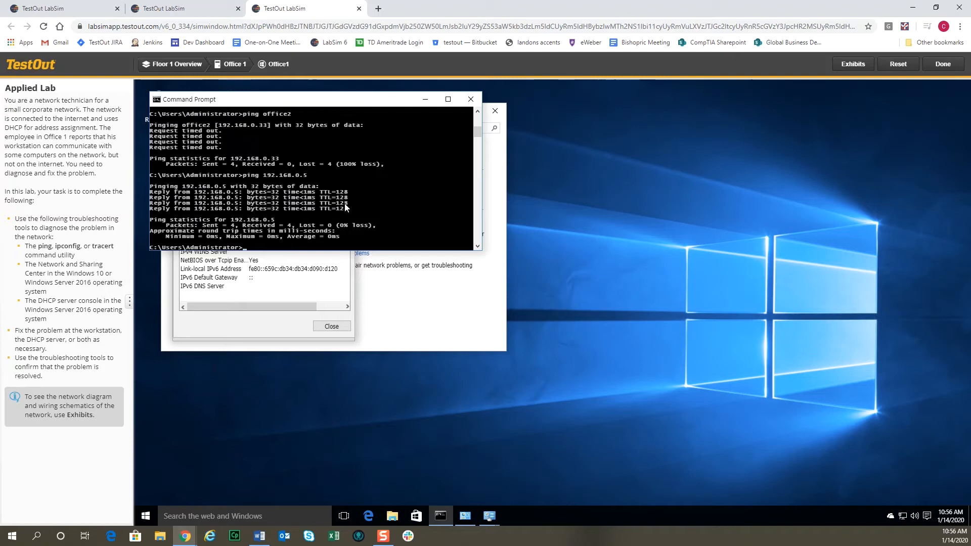
mouse_move(267, 212)
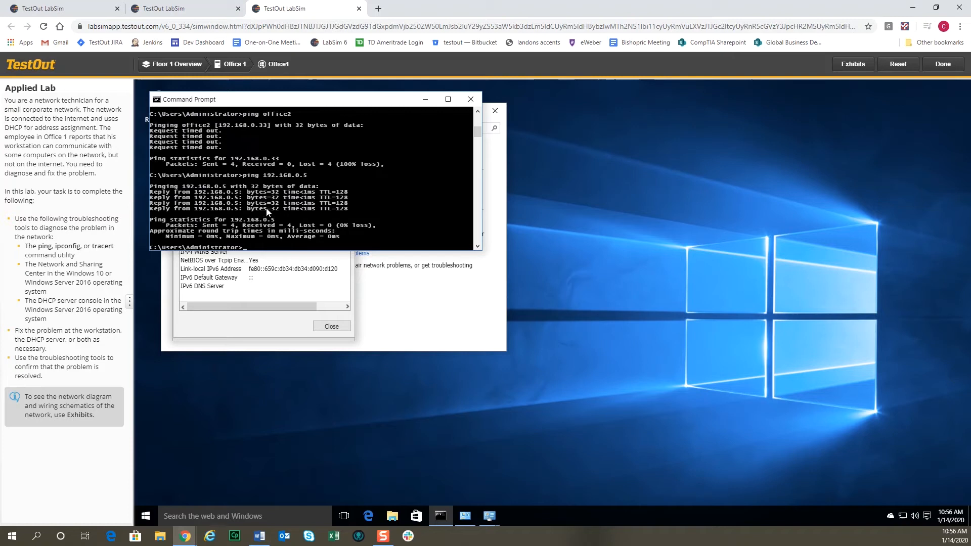
mouse_move(279, 208)
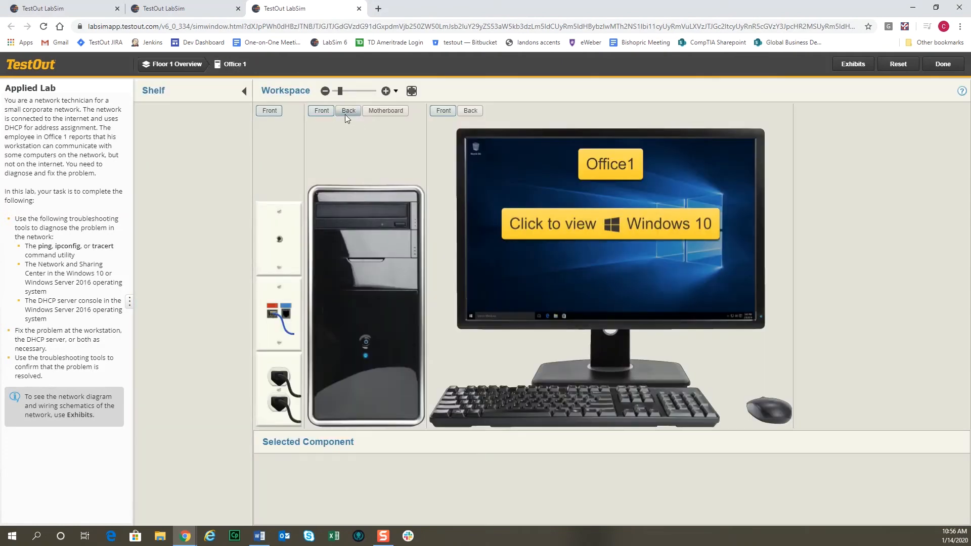
- View the rear of Office1's computer tower, then return to the Floor 1 overview
click(348, 111)
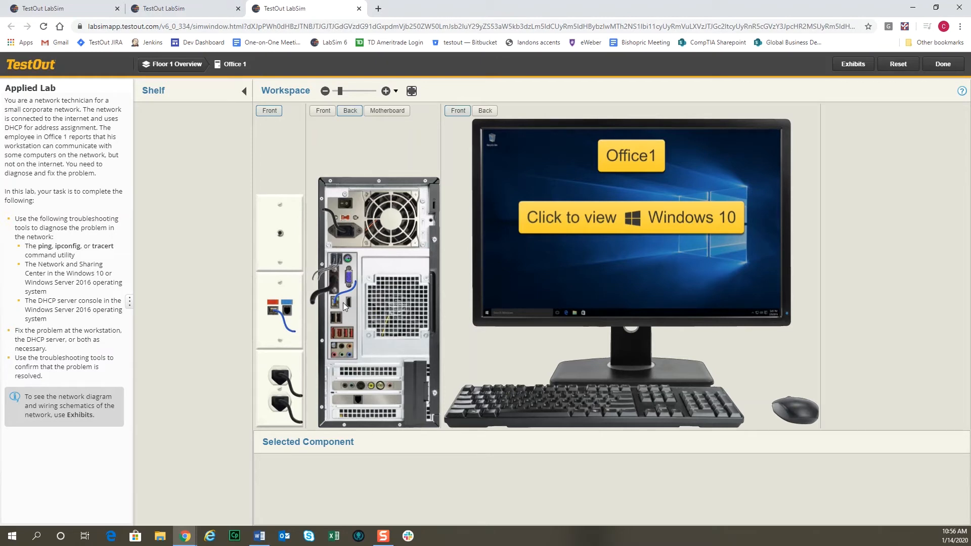
mouse_move(343, 310)
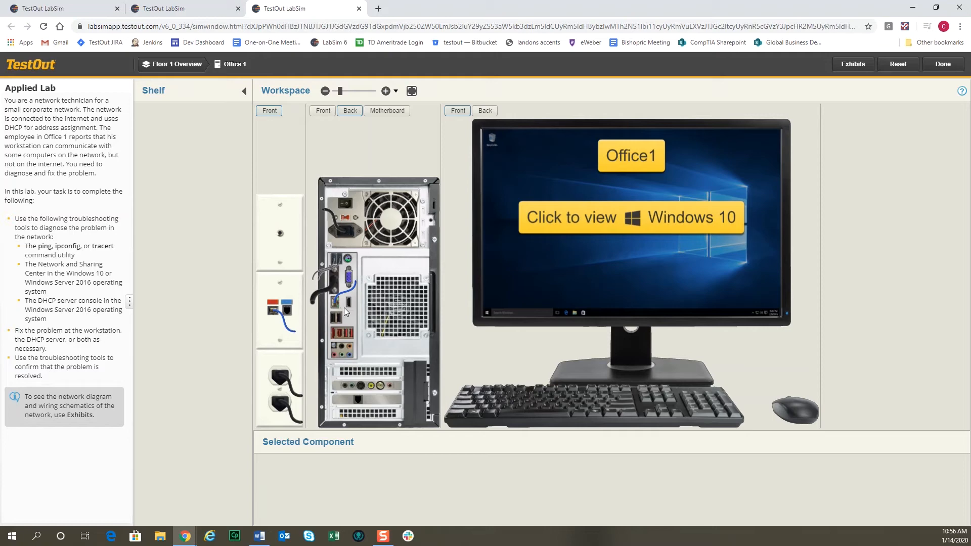
mouse_move(204, 92)
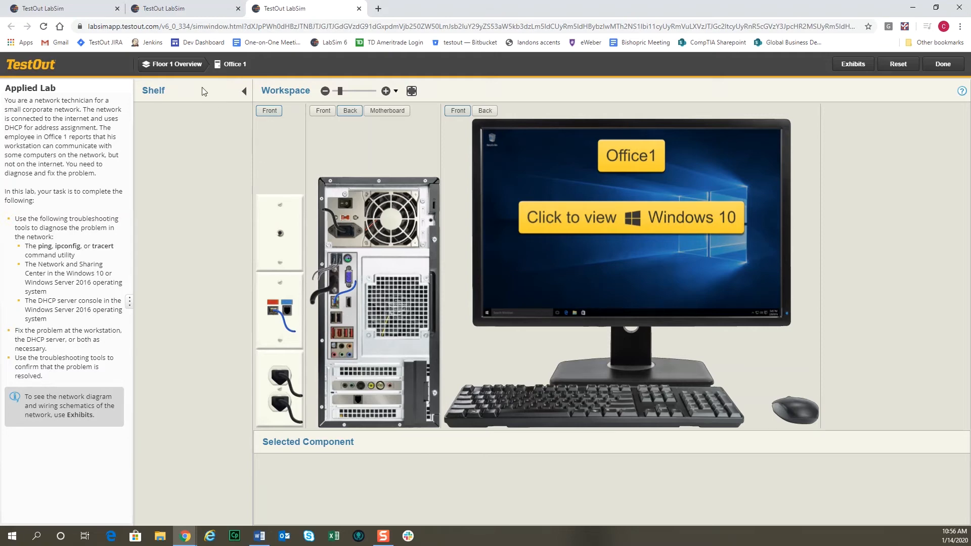
click(175, 64)
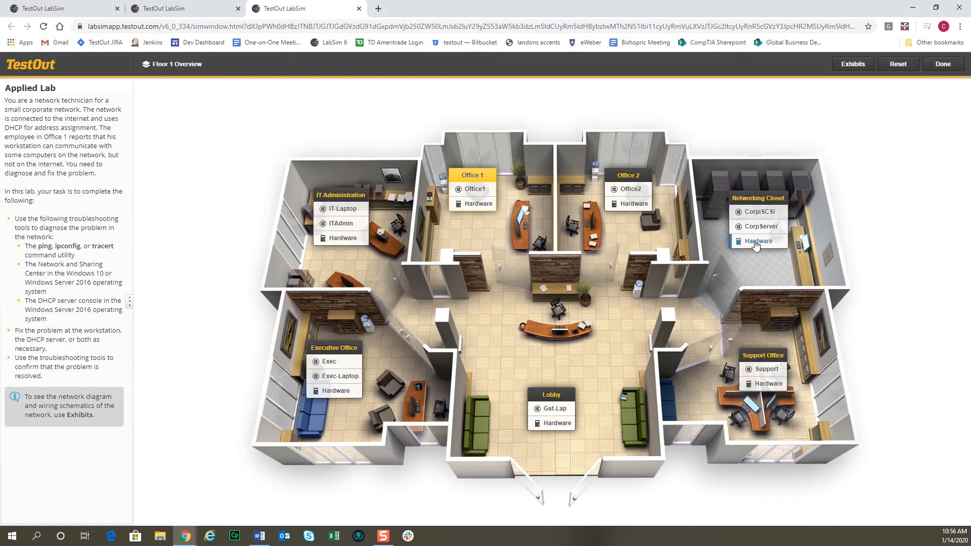
- Open the Networking Closet hardware and zoom into the rack's switch ports
click(757, 241)
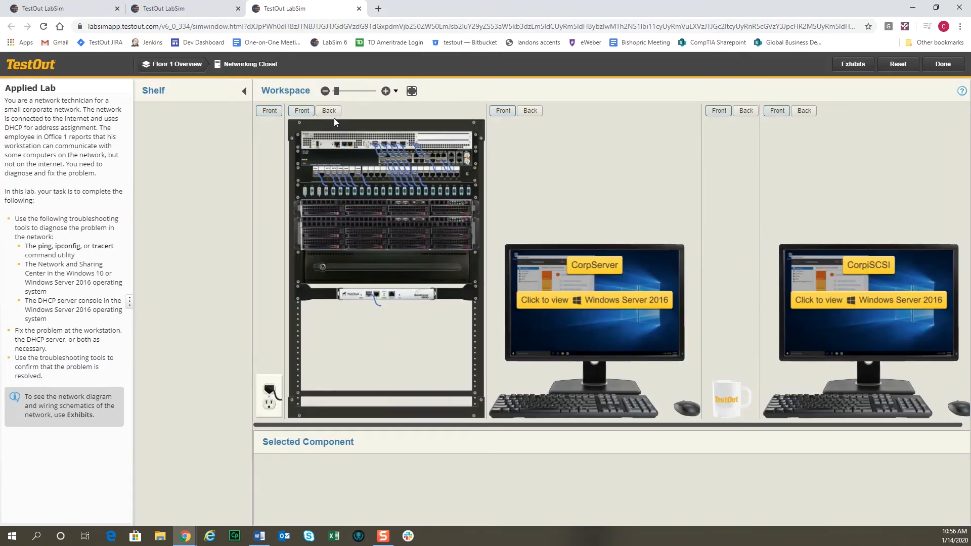
click(384, 90)
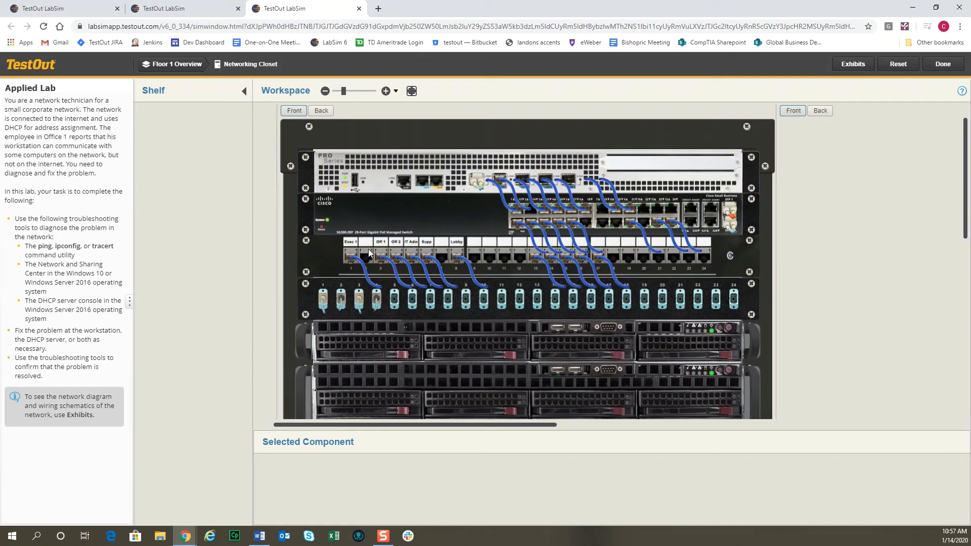
mouse_move(379, 259)
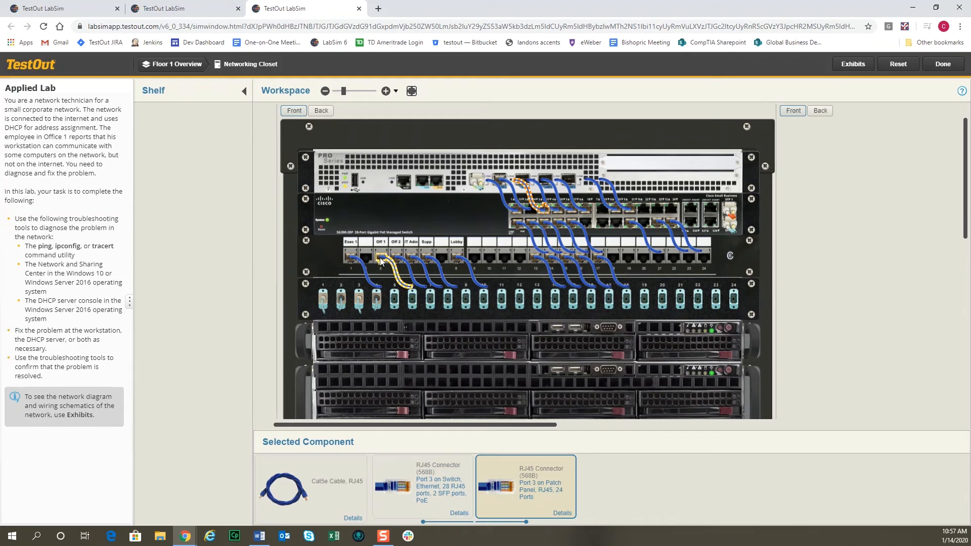
mouse_move(545, 213)
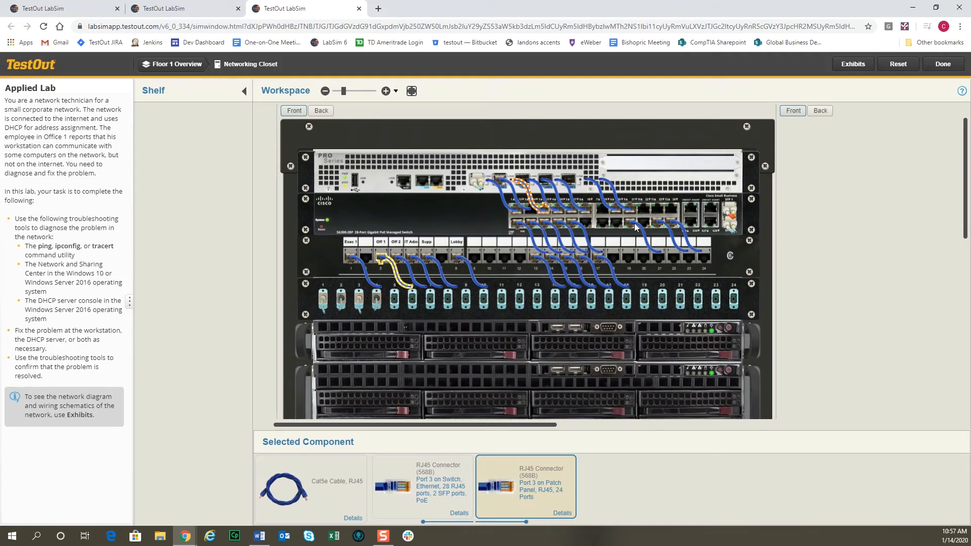
mouse_move(550, 231)
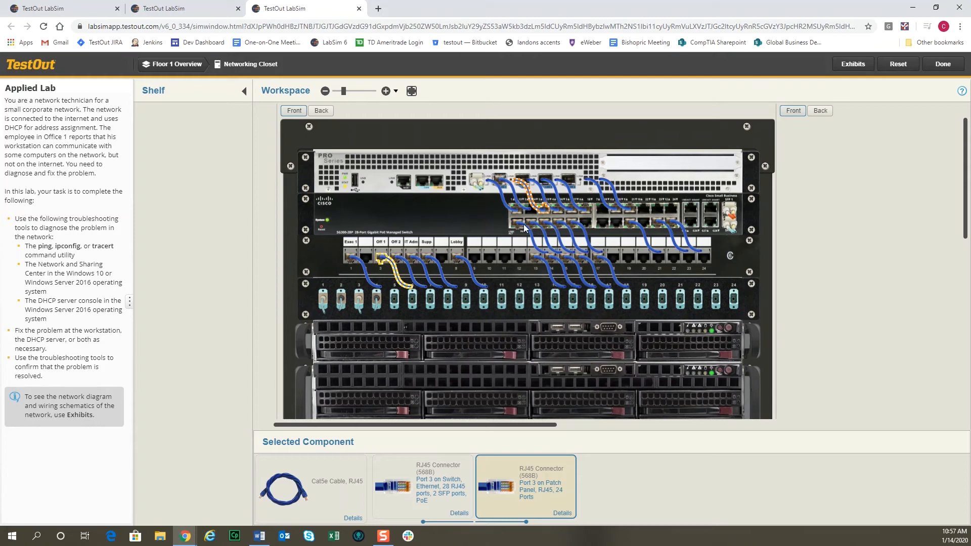
mouse_move(545, 210)
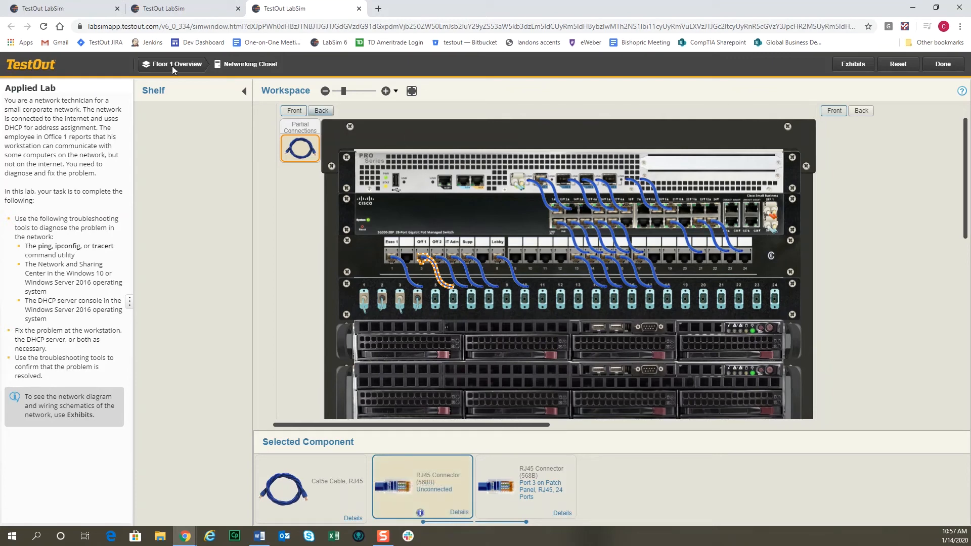
- Return via the floor overview to Office 1's hardware and open its Windows 10 desktop
click(175, 64)
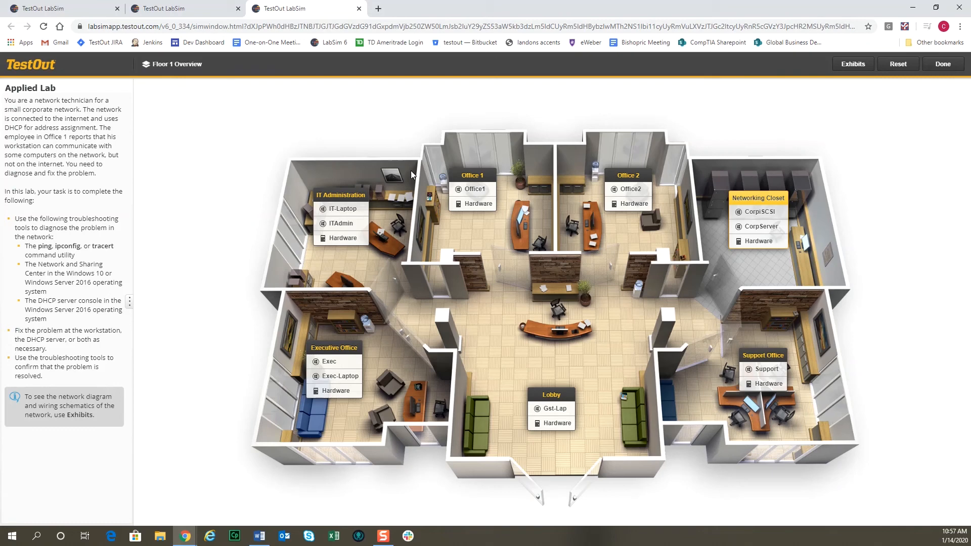
click(475, 189)
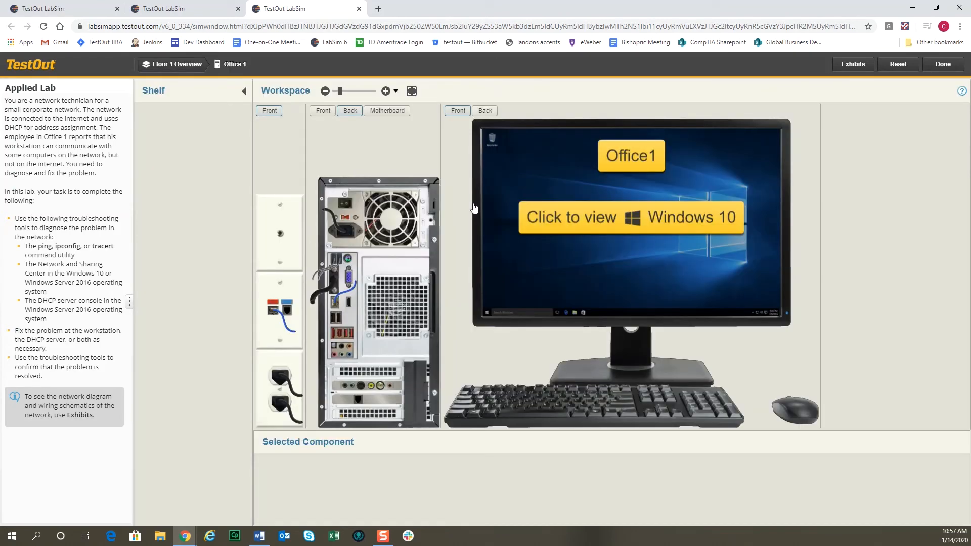
mouse_move(350, 311)
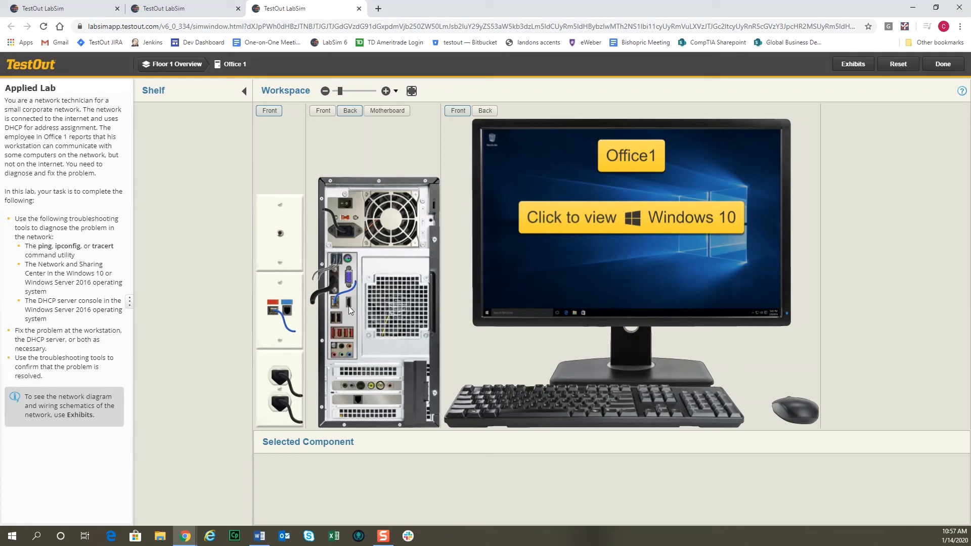
mouse_move(342, 302)
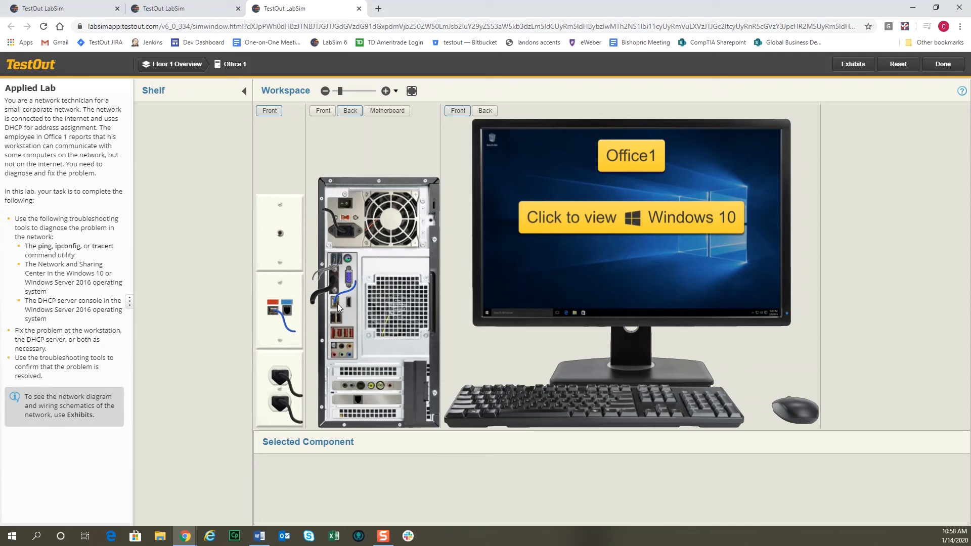
mouse_move(321, 143)
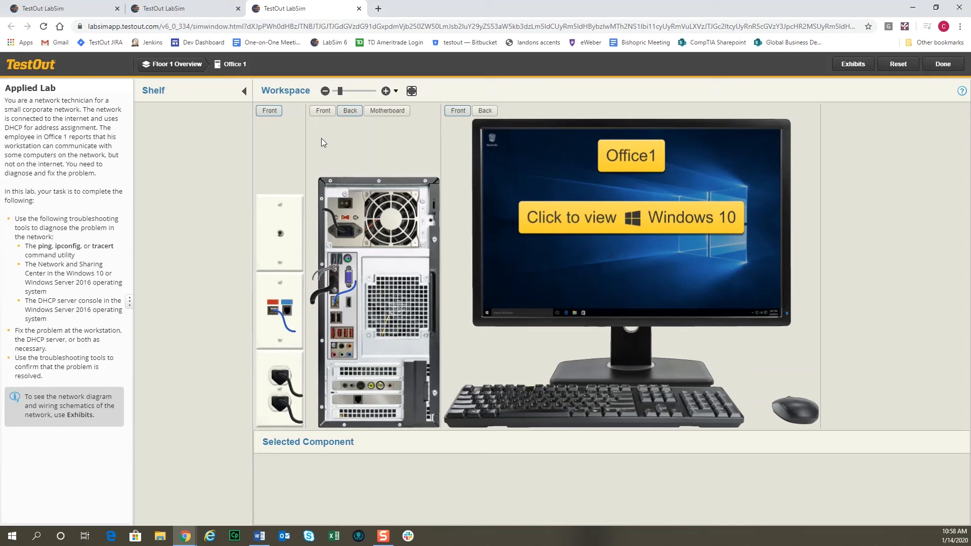
click(630, 217)
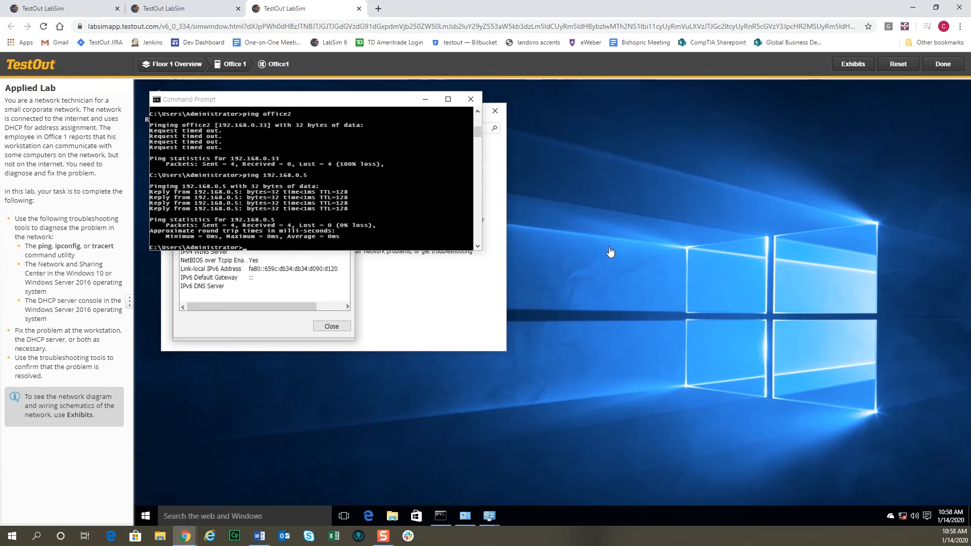
mouse_move(904, 515)
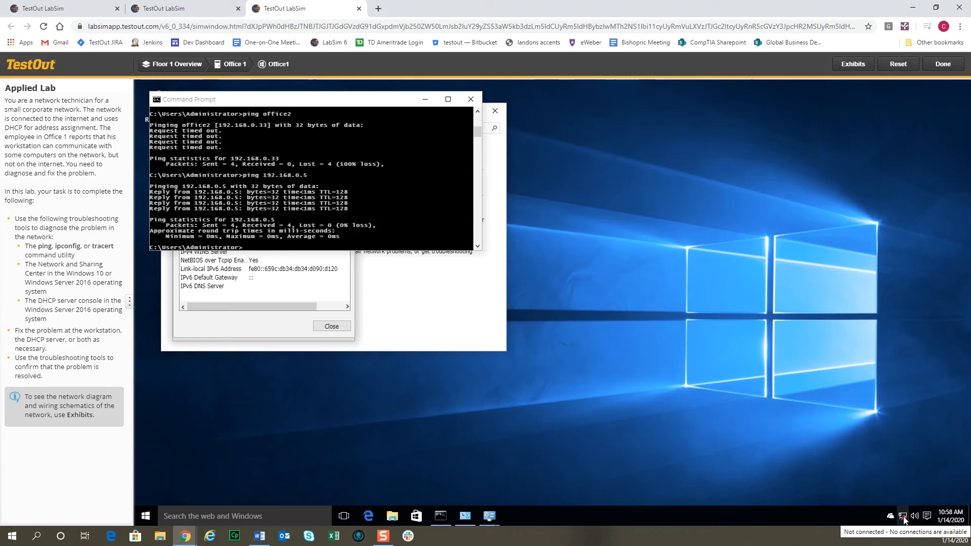
mouse_move(877, 505)
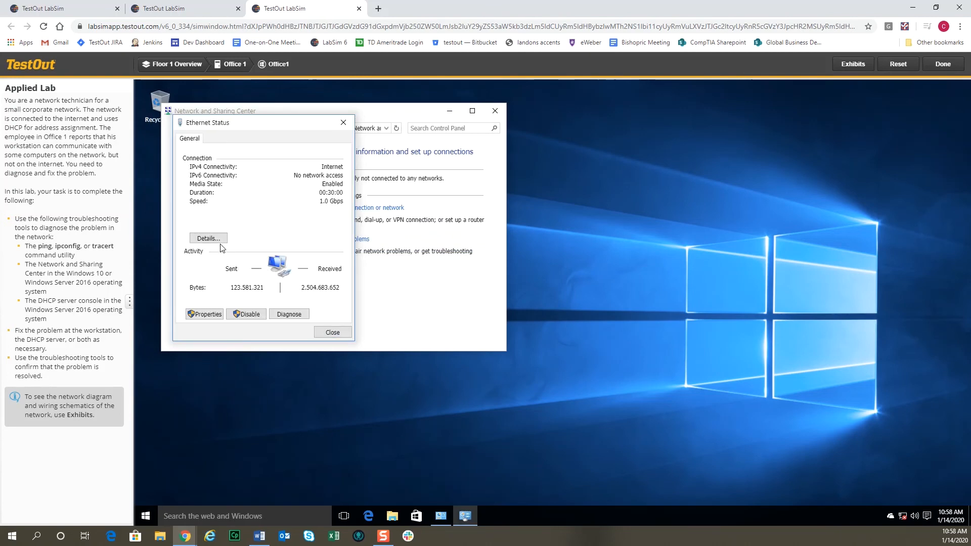
- Check the Ethernet connection details, now showing no network connection
click(209, 238)
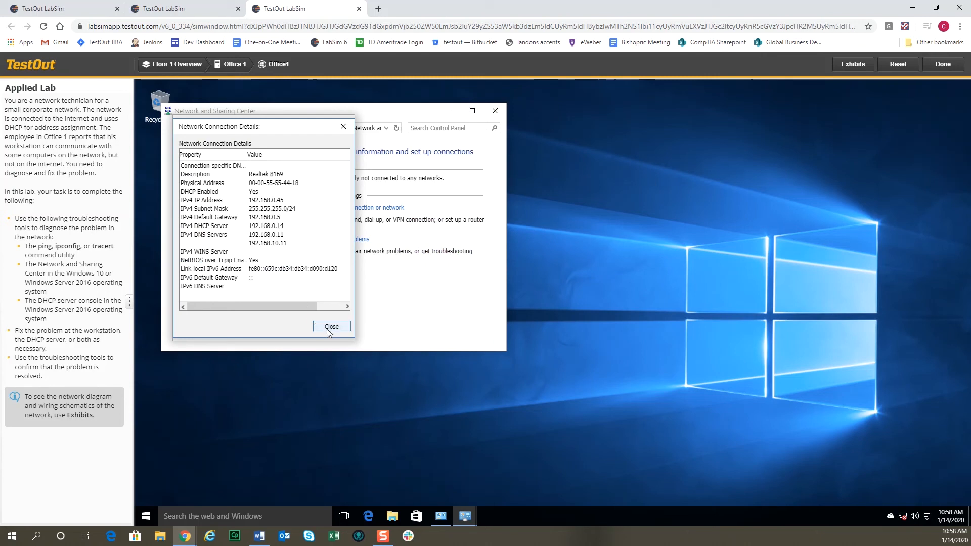
click(332, 326)
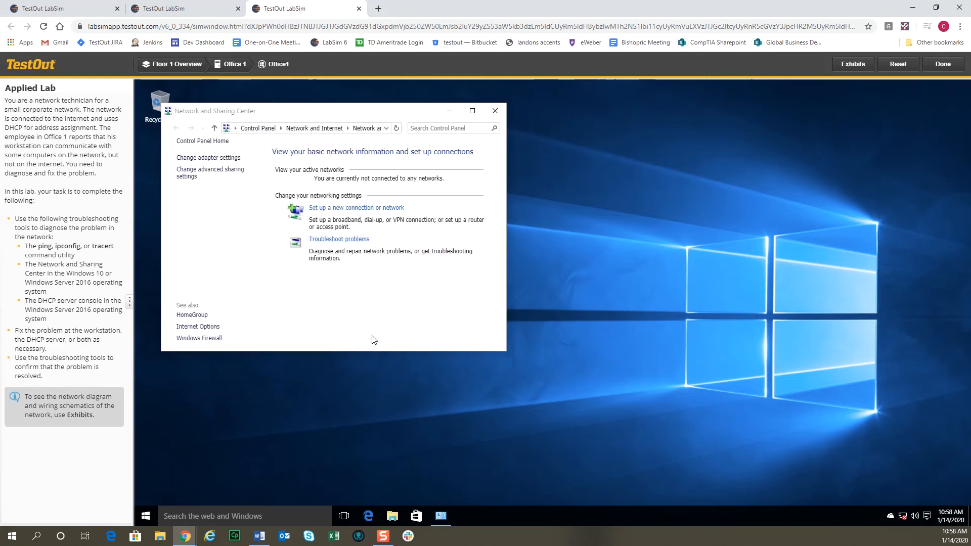
mouse_move(703, 339)
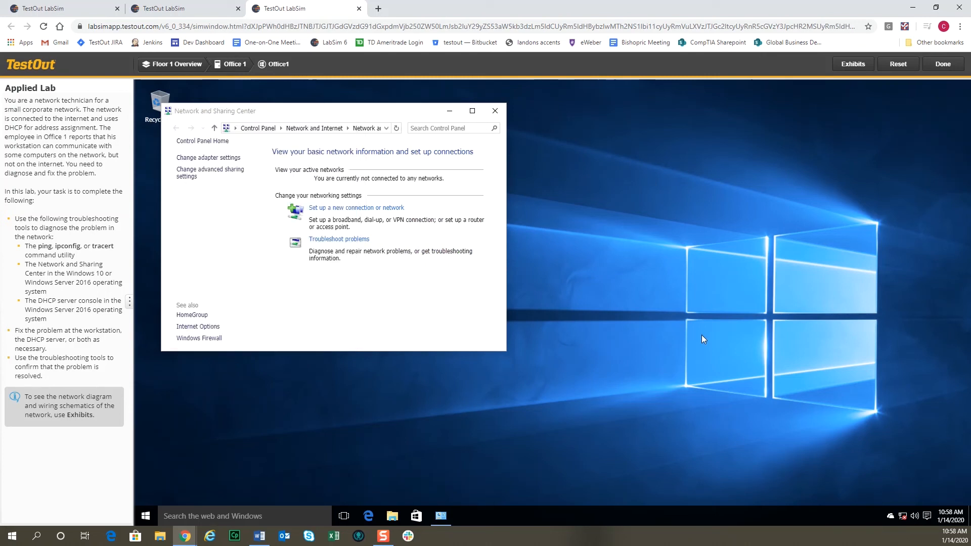
mouse_move(699, 335)
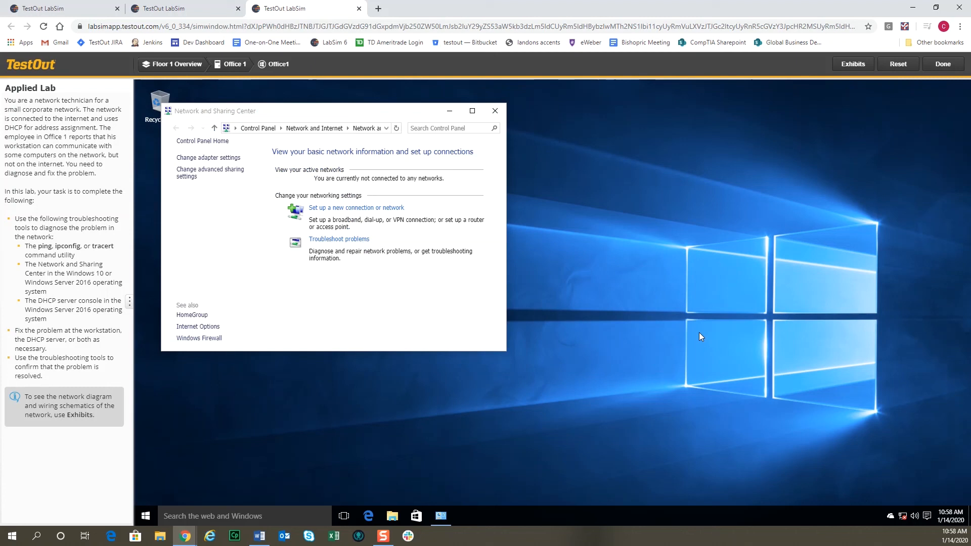
mouse_move(903, 516)
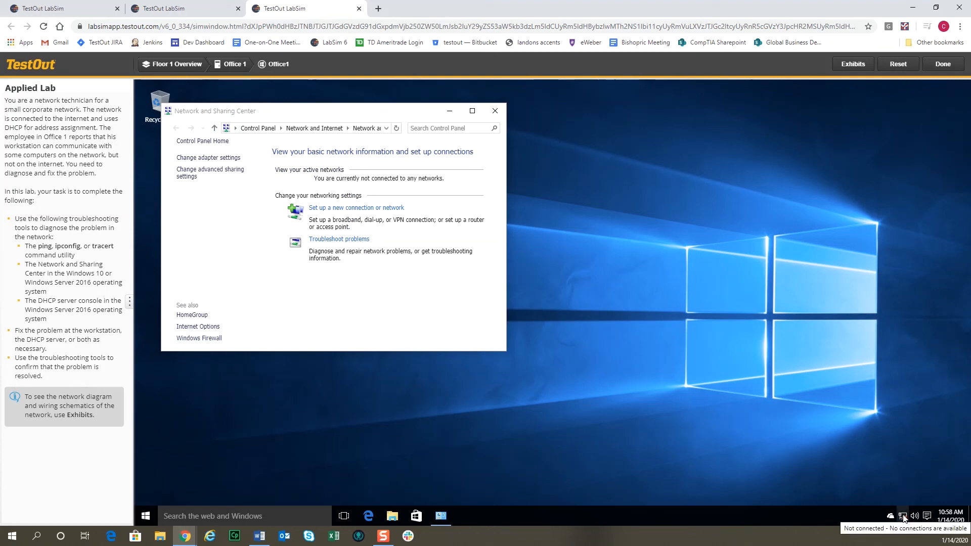
mouse_move(900, 510)
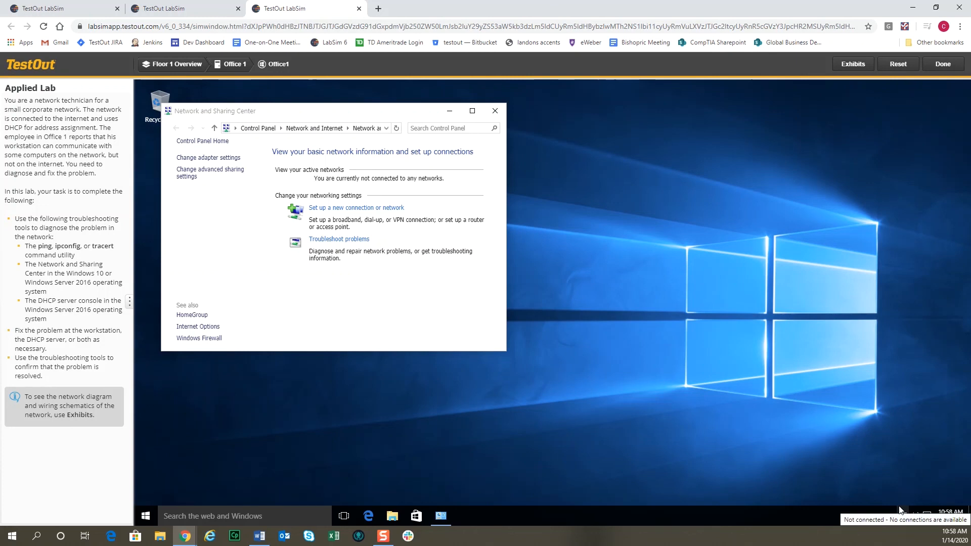